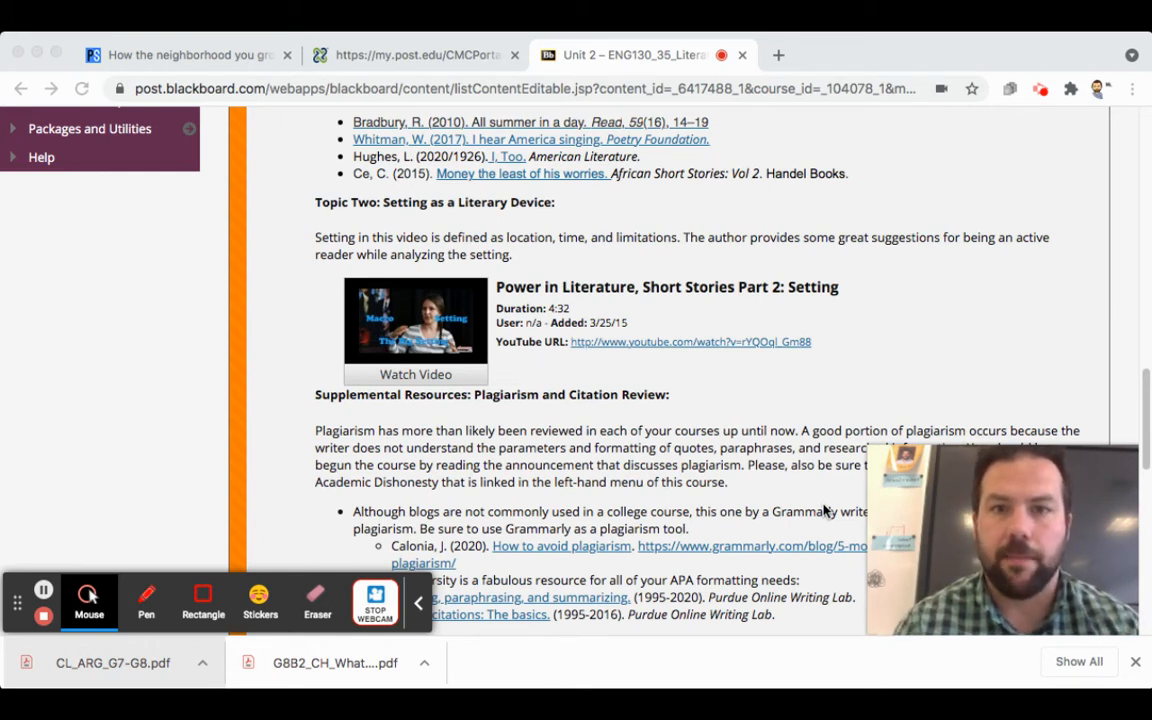
{"action": "mouse_move", "coordinate": [884, 366]}
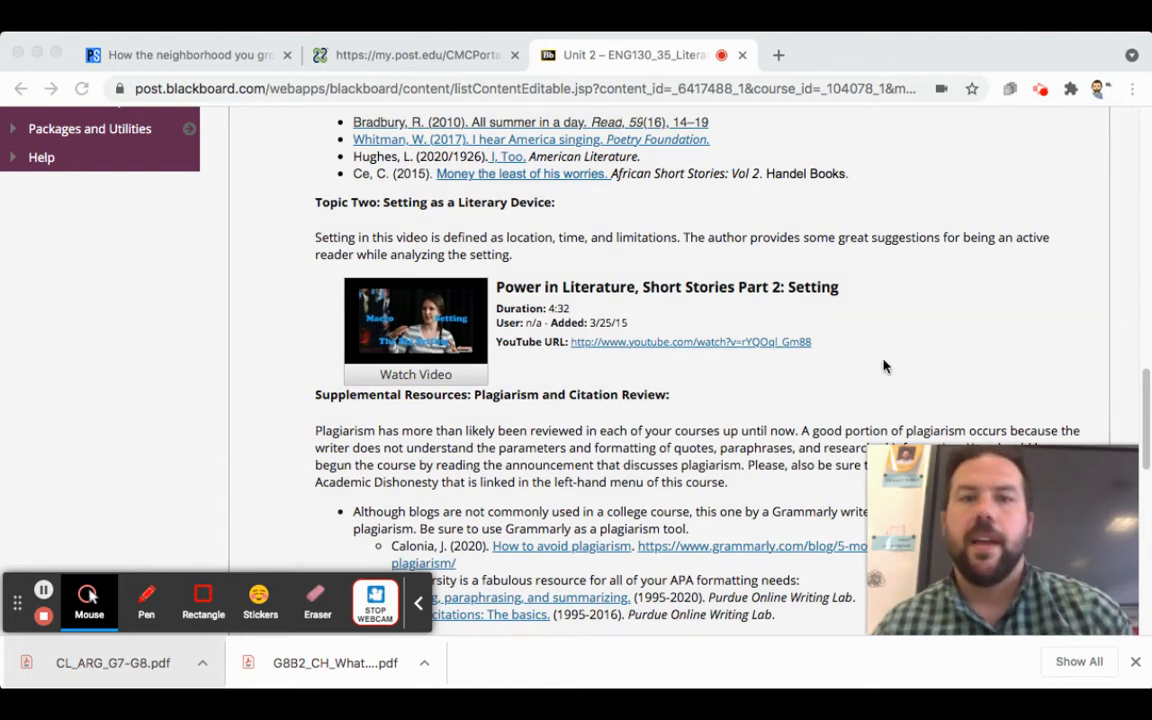
{"action": "mouse_move", "coordinate": [458, 320]}
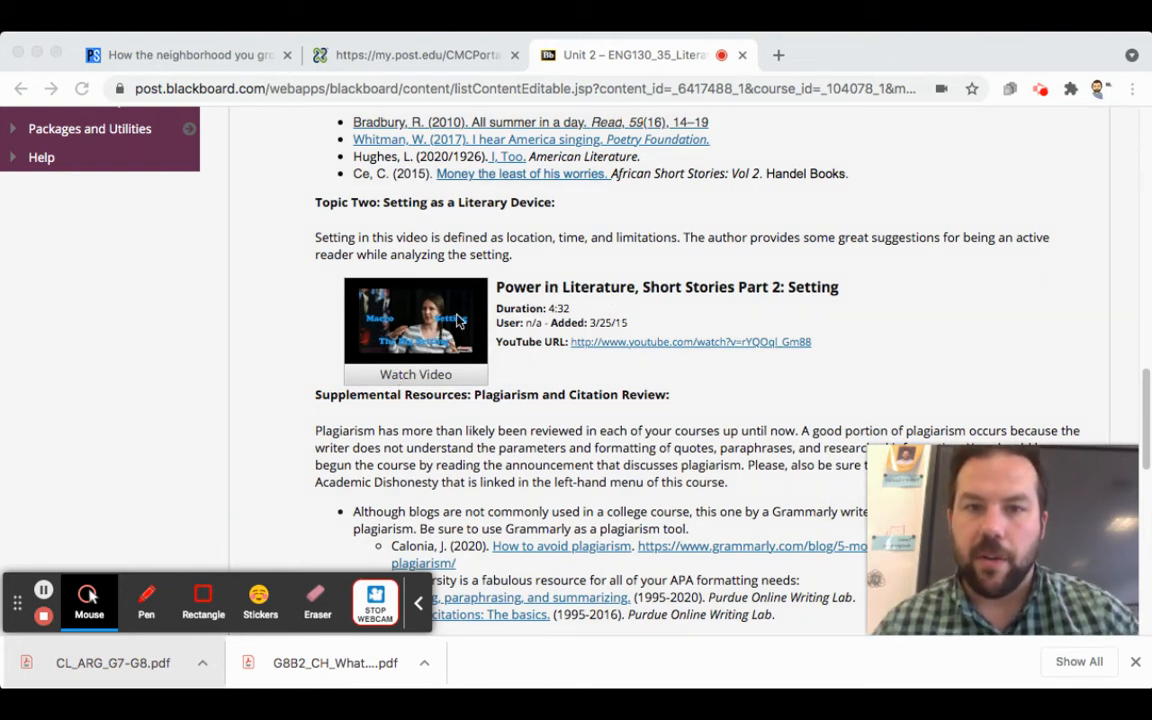
{"action": "mouse_move", "coordinate": [402, 396]}
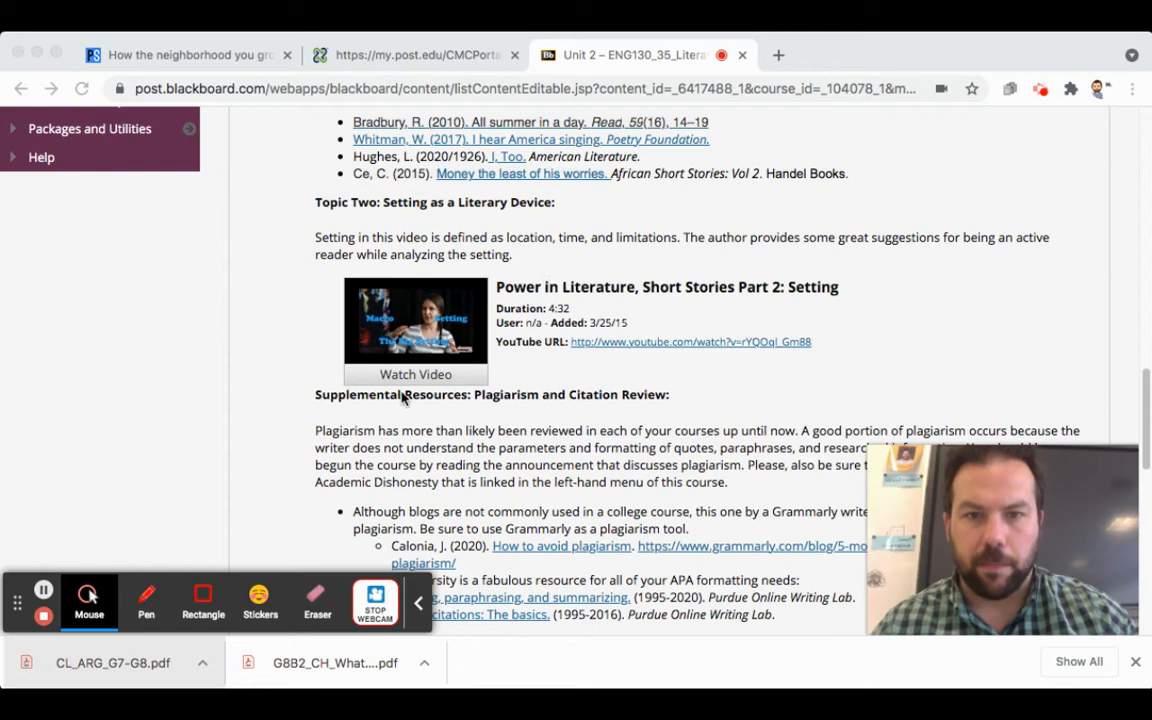
{"action": "mouse_move", "coordinate": [668, 340]}
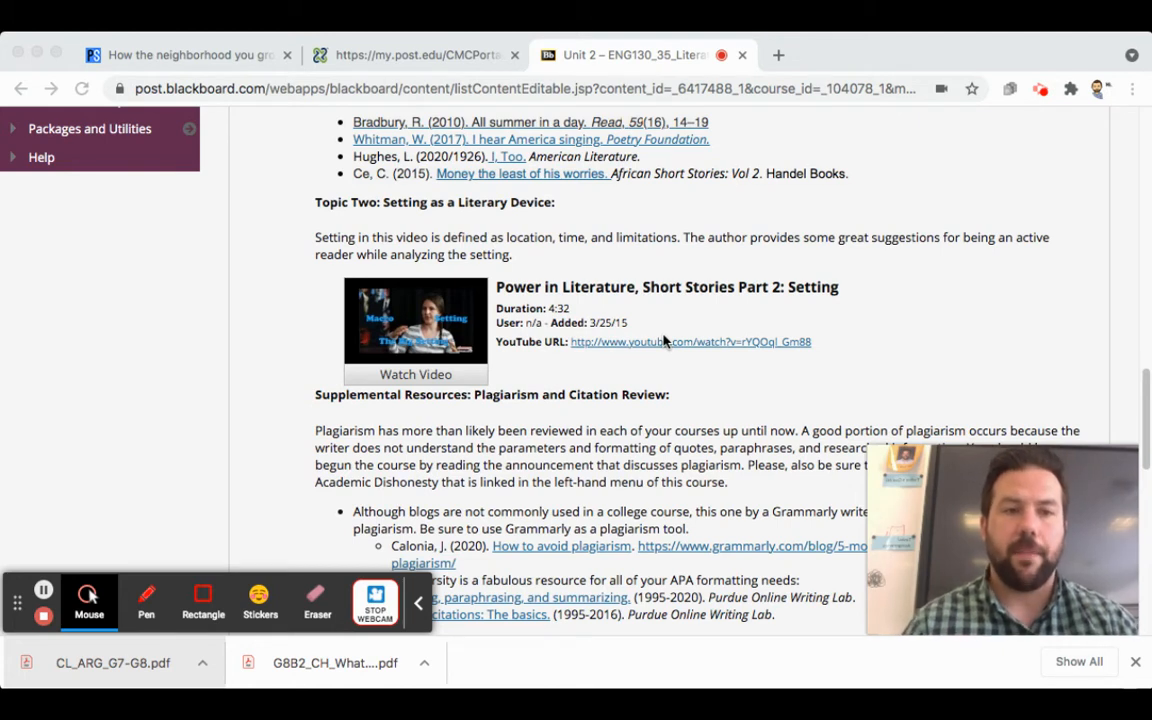
{"action": "mouse_move", "coordinate": [548, 406]}
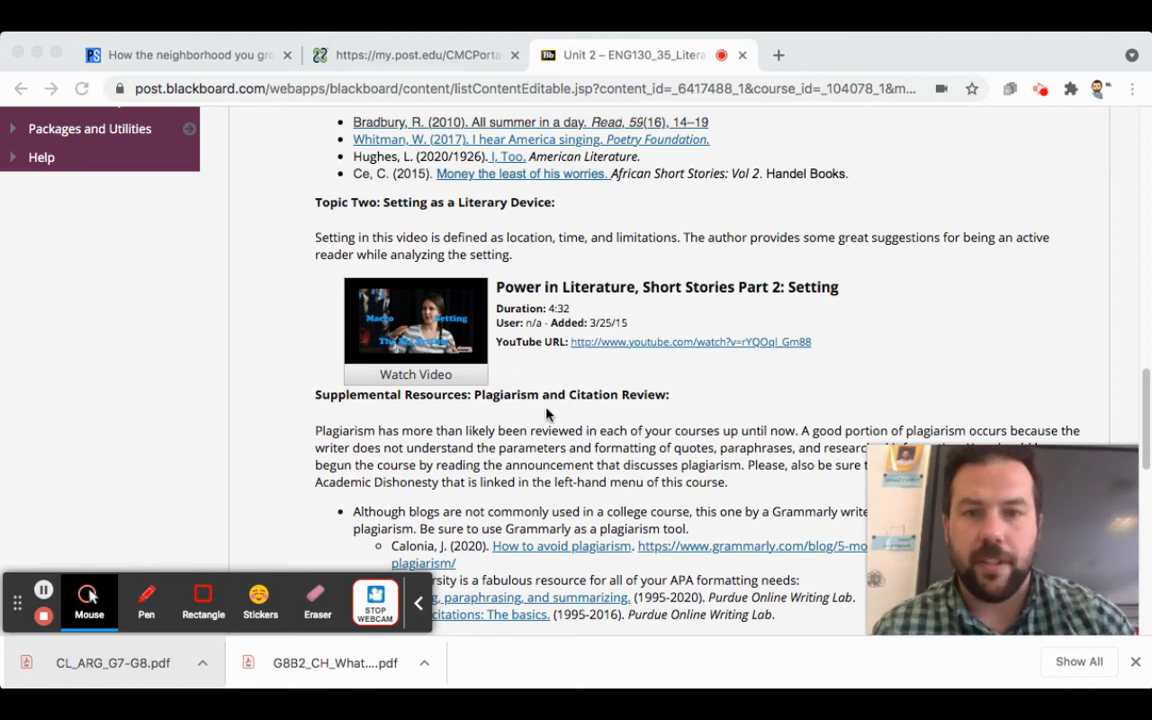
{"action": "mouse_move", "coordinate": [528, 452]}
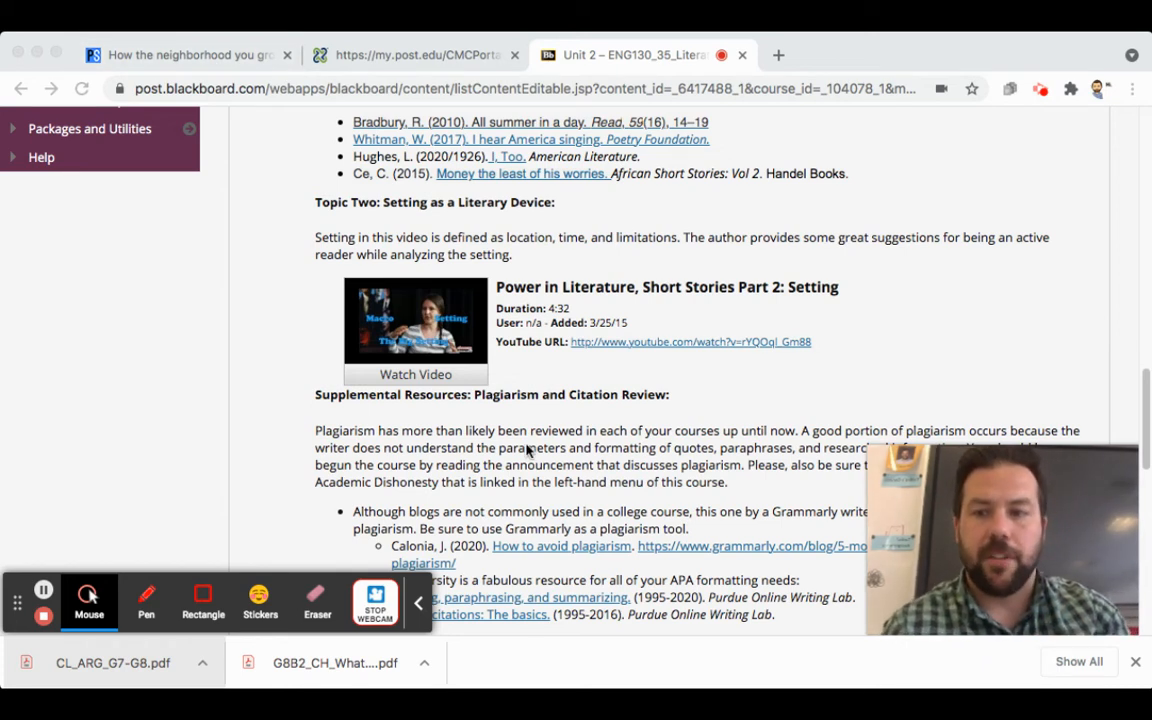
{"action": "mouse_move", "coordinate": [658, 500]}
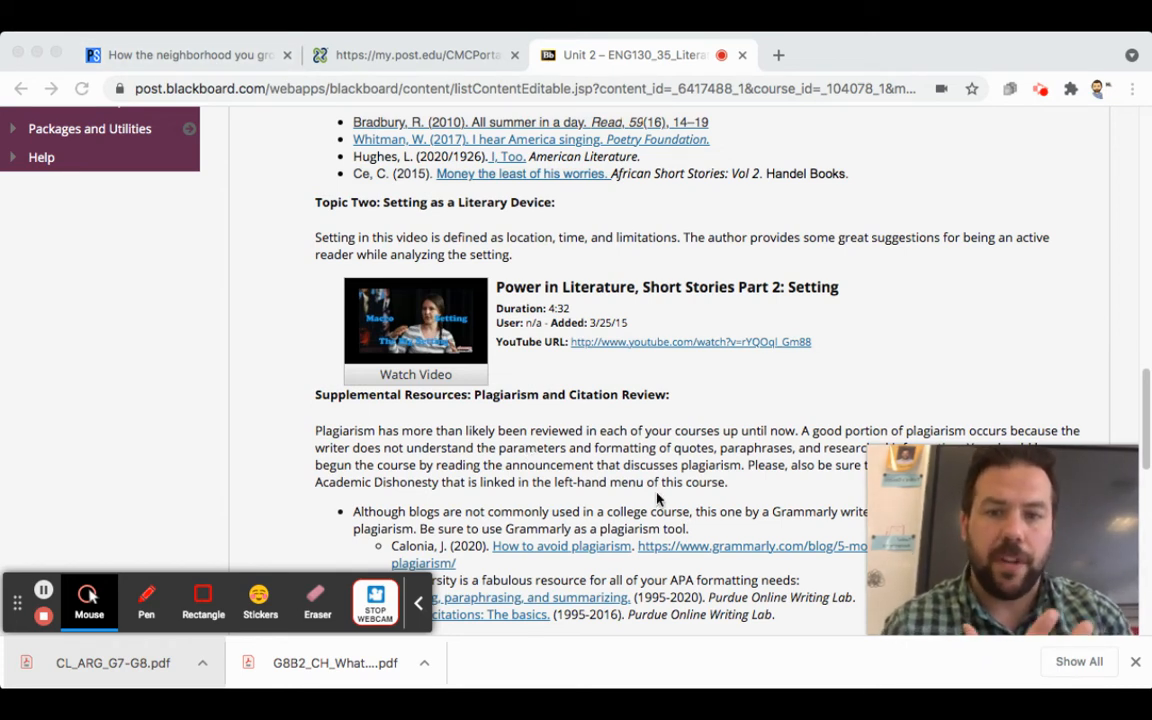
- Scroll the Unit 2 page down to the Setting Literary Response Submission Link item
{"action": "scroll", "scroll_direction": "down", "scroll_amount": 3}
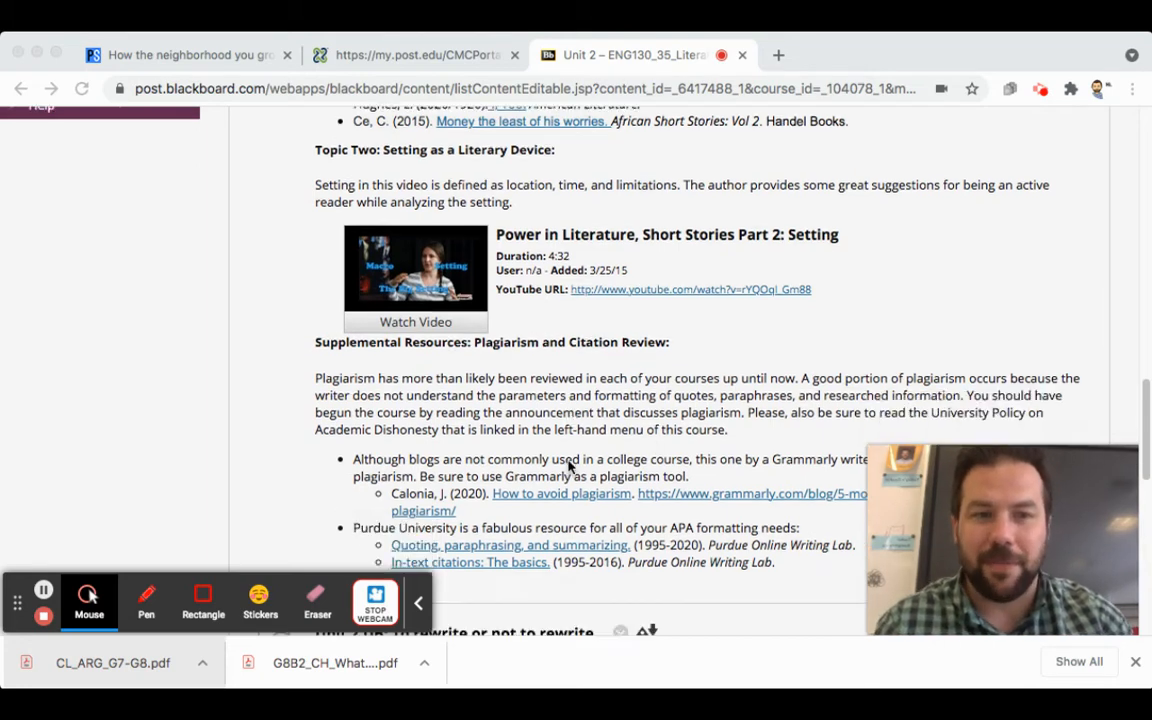
{"action": "scroll", "scroll_direction": "down", "scroll_amount": 3}
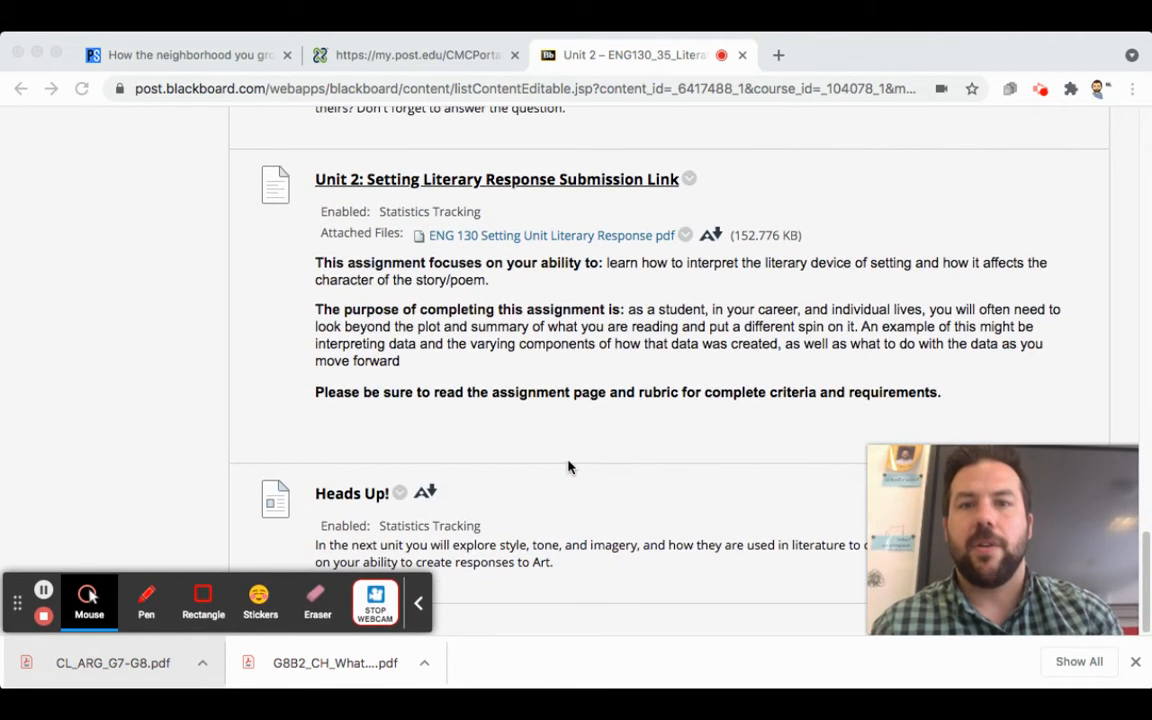
{"action": "mouse_move", "coordinate": [530, 238]}
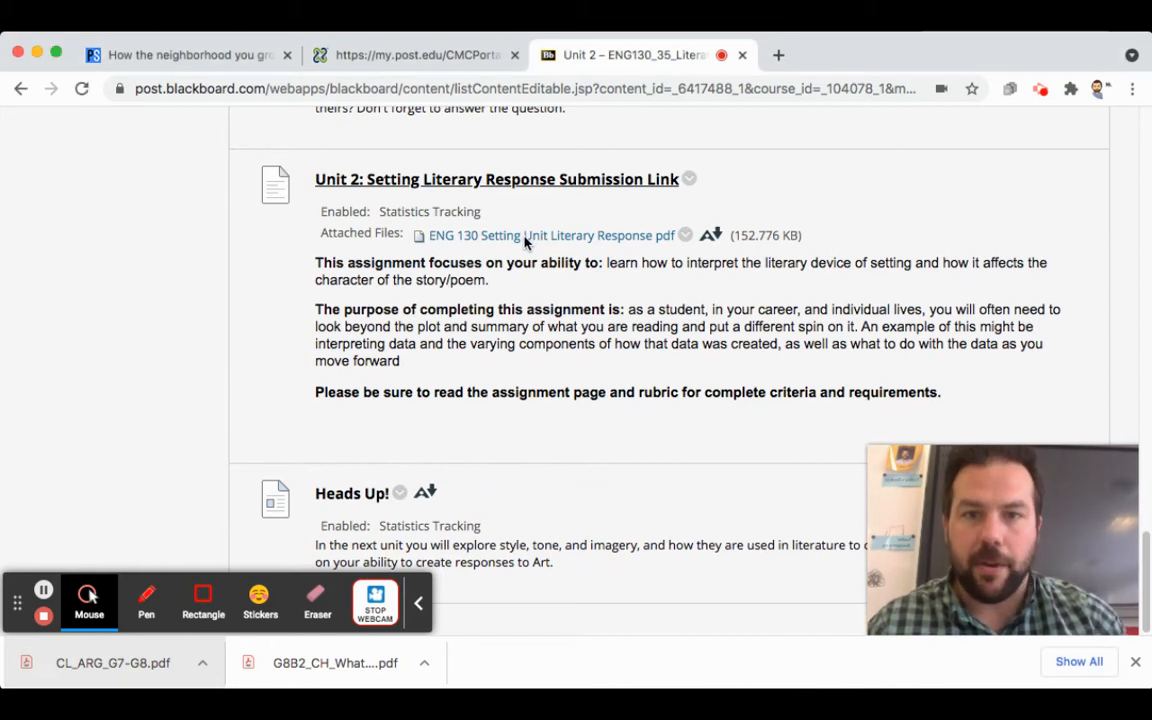
- View the attached ENG 130 Setting Unit Literary Response PDF and its Prompt and Instructions sections
{"action": "left_click", "coordinate": [548, 236]}
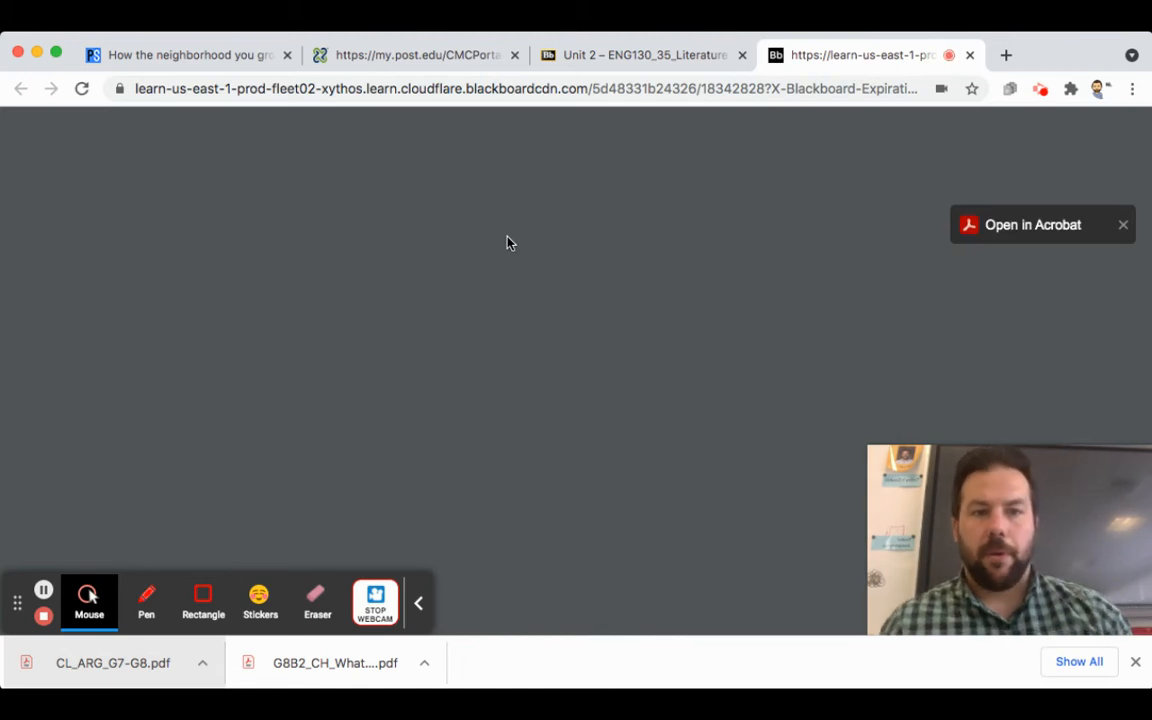
{"action": "mouse_move", "coordinate": [668, 438]}
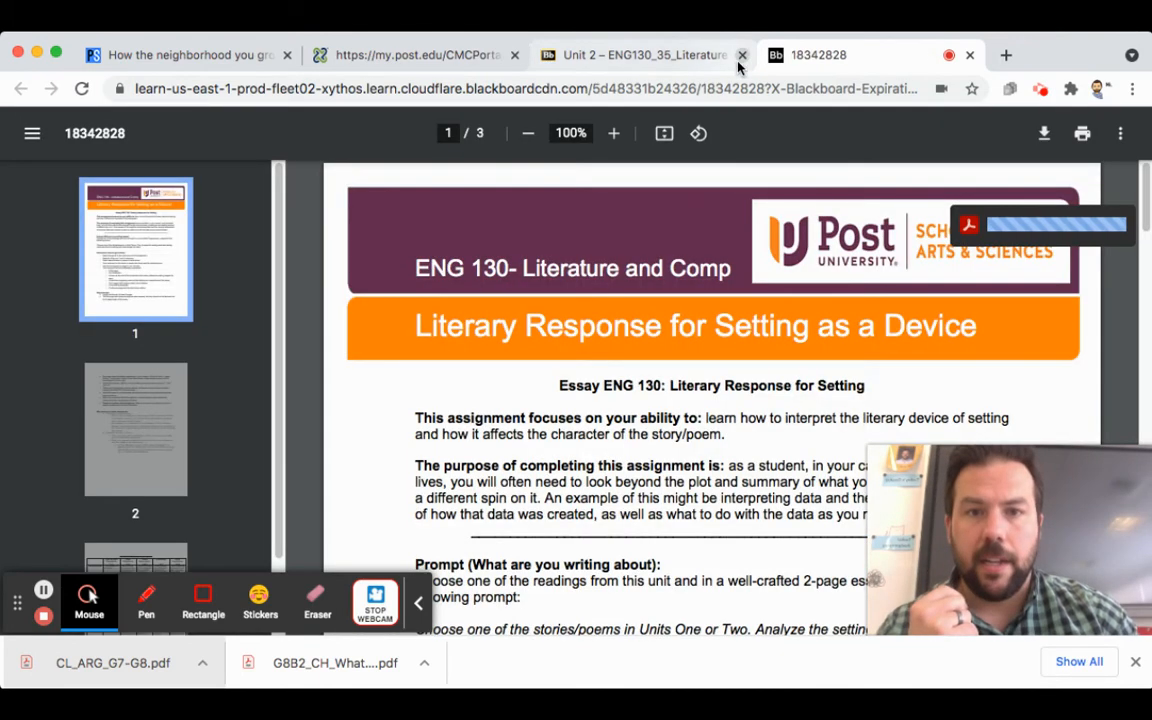
{"action": "scroll", "scroll_direction": "down", "scroll_amount": 3}
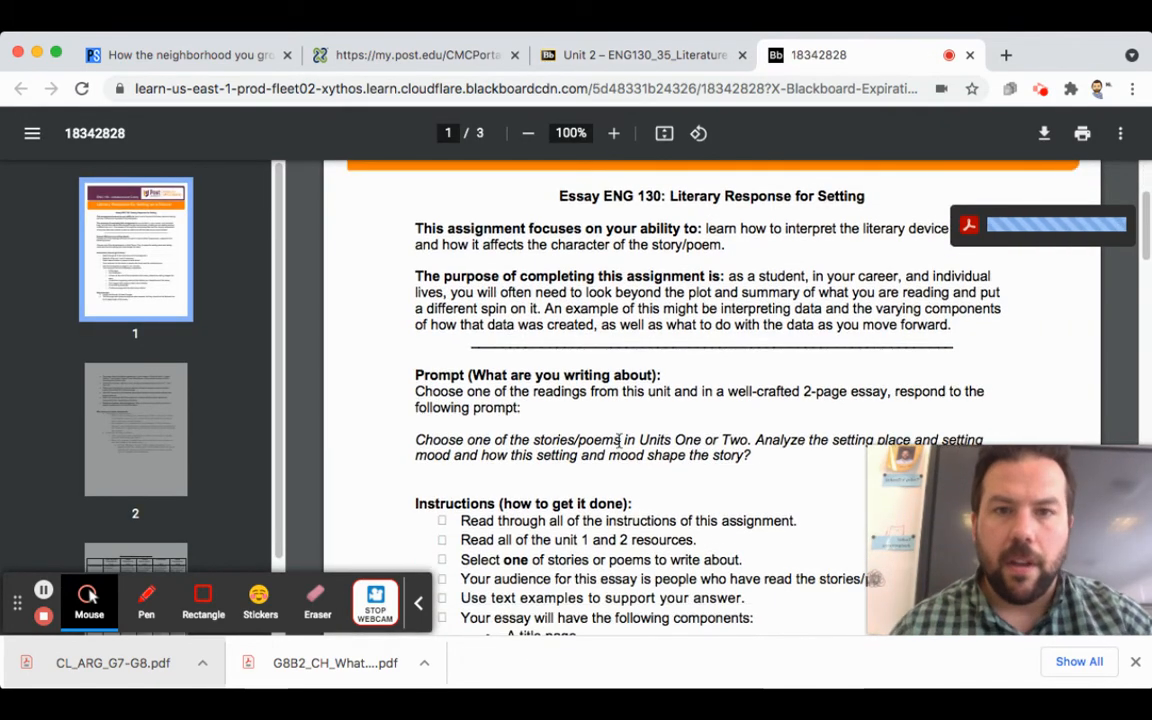
{"action": "scroll", "scroll_direction": "down", "scroll_amount": 3}
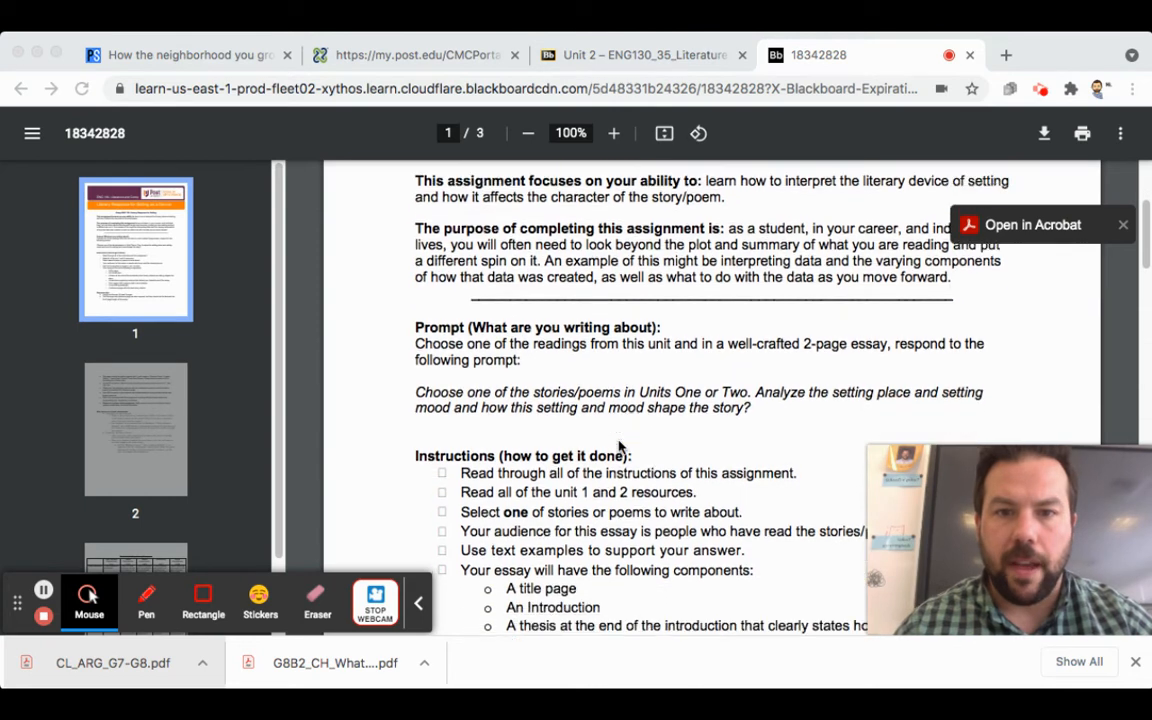
{"action": "scroll", "scroll_direction": "down", "scroll_amount": 3}
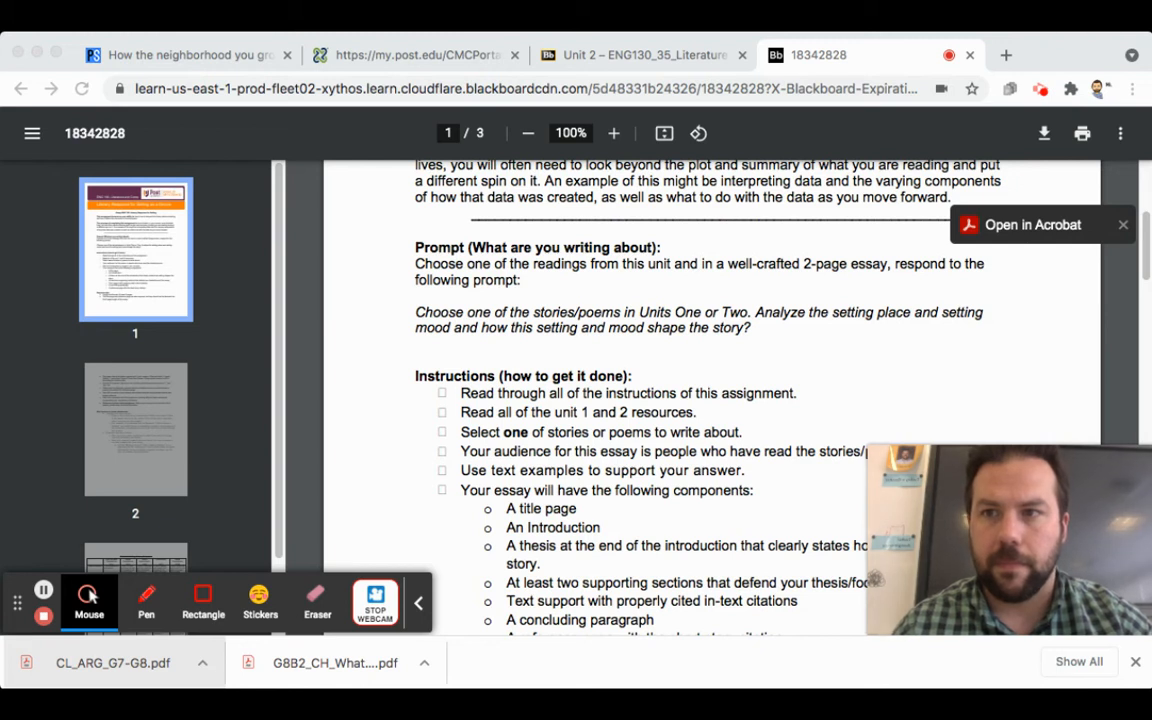
{"action": "mouse_move", "coordinate": [532, 280]}
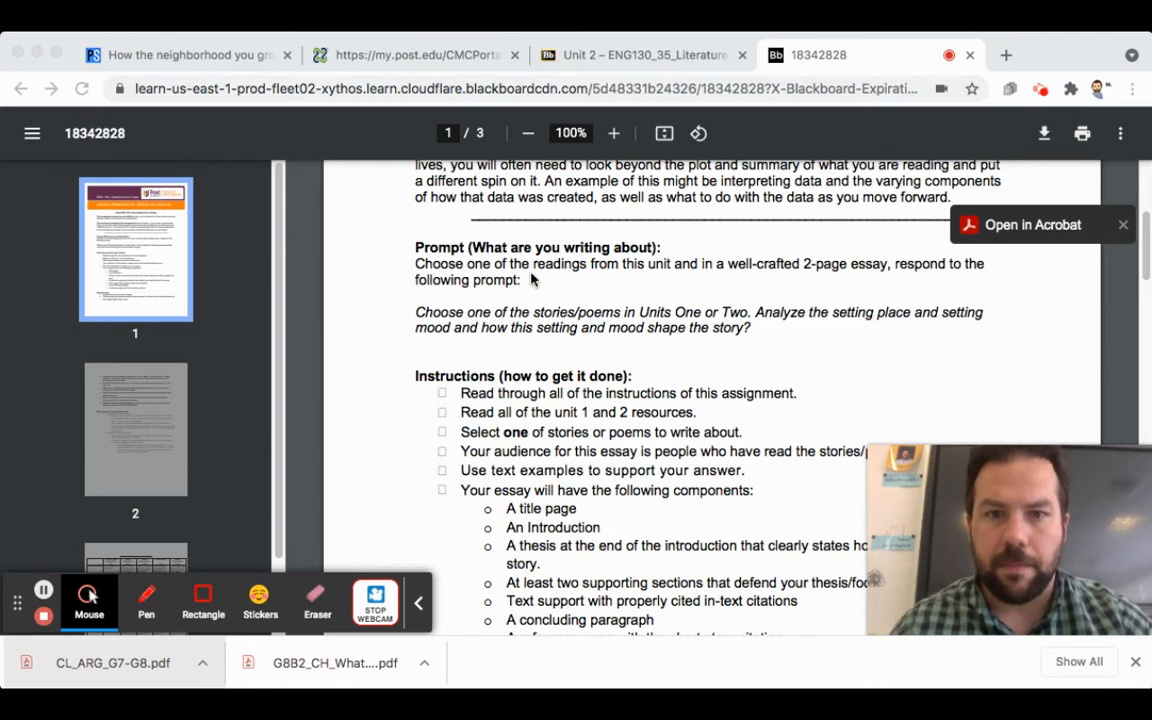
{"action": "mouse_move", "coordinate": [624, 374]}
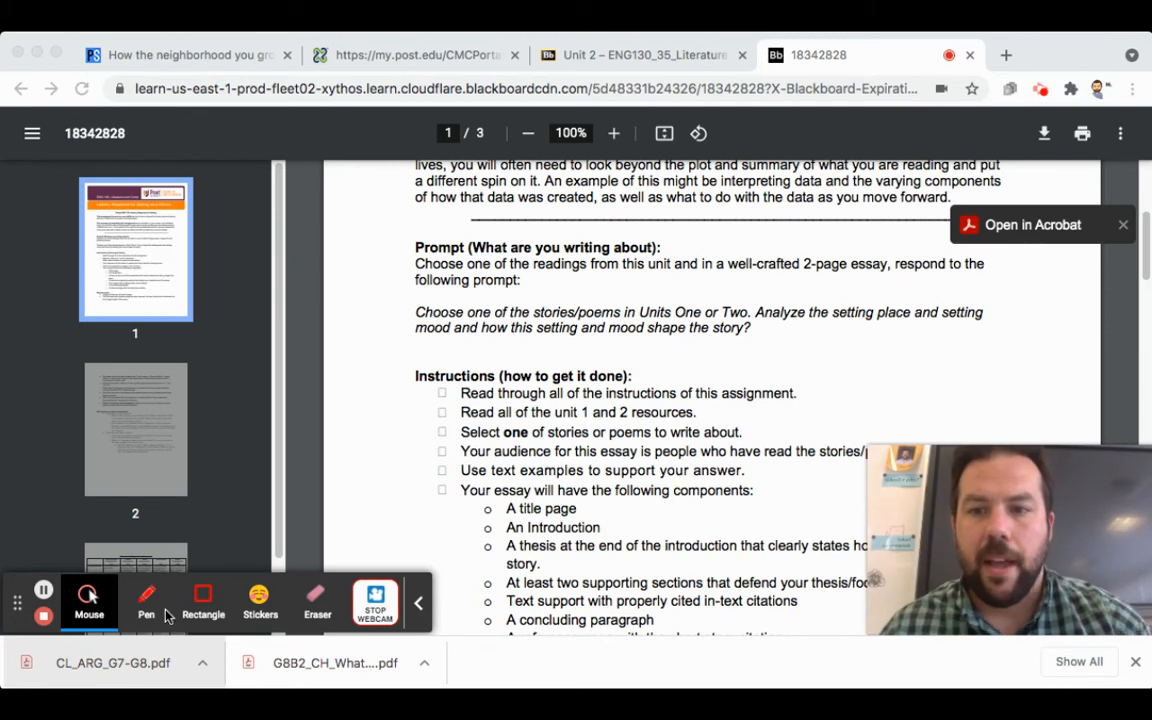
{"action": "left_click", "coordinate": [146, 600]}
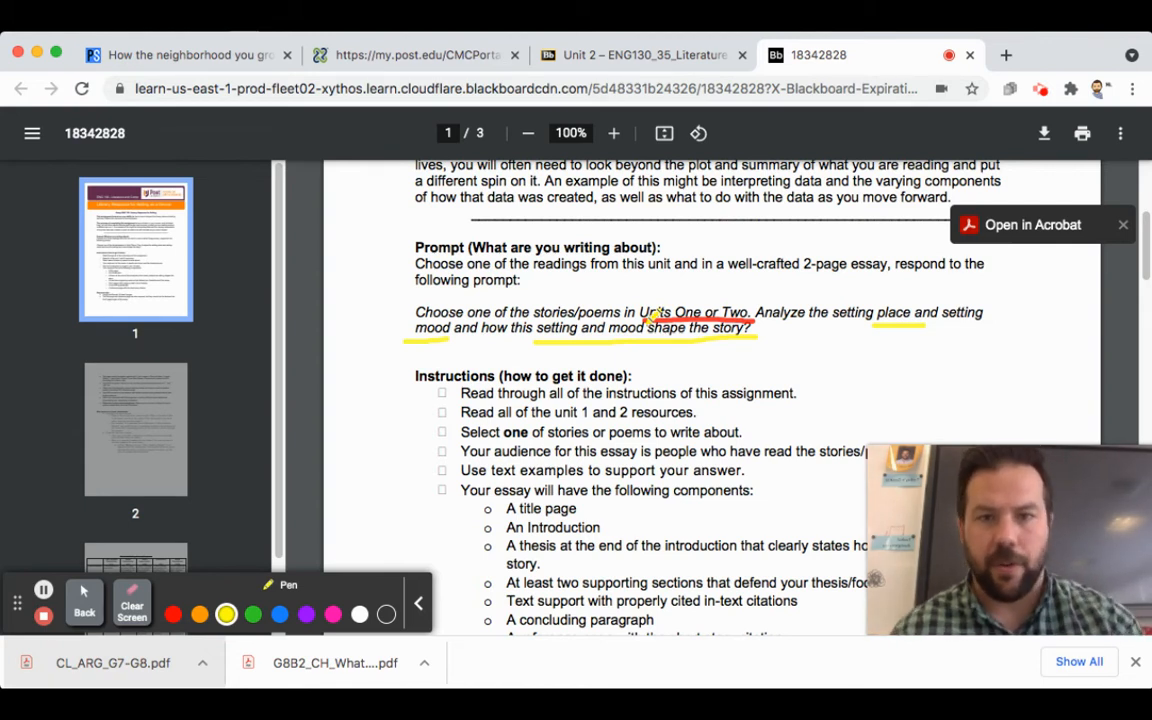
{"action": "left_click", "coordinate": [132, 608]}
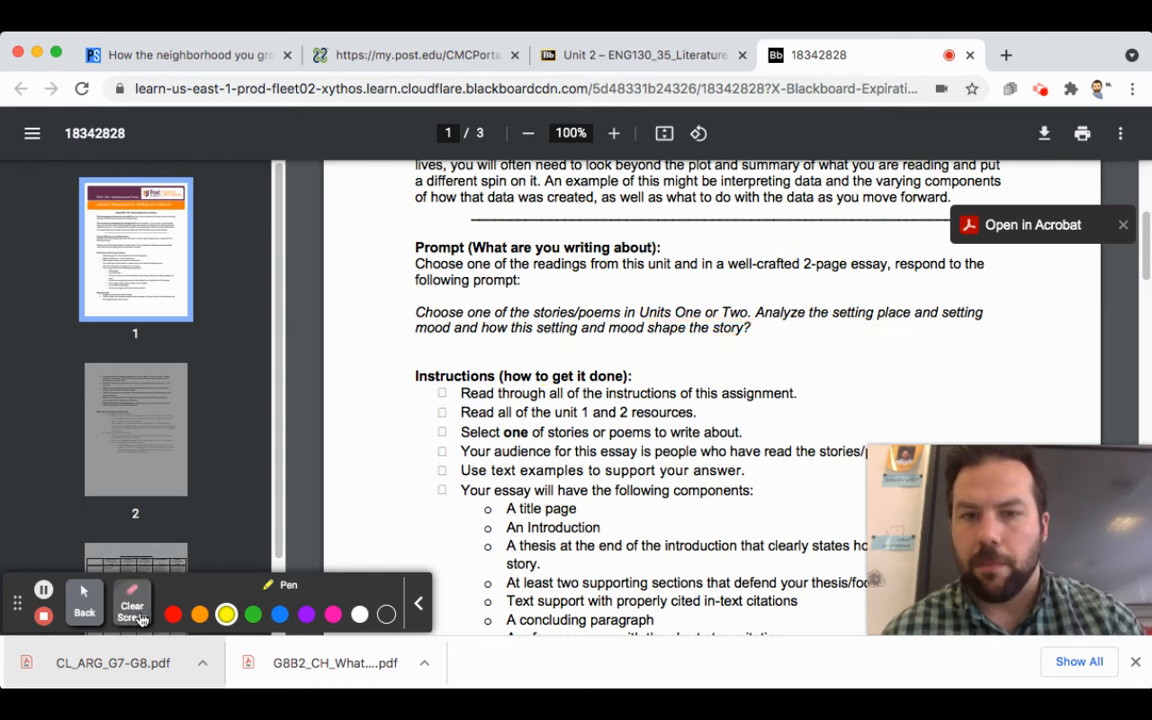
- Leave annotation mode and scroll past Requirements to the top of page 2
{"action": "left_click", "coordinate": [132, 602]}
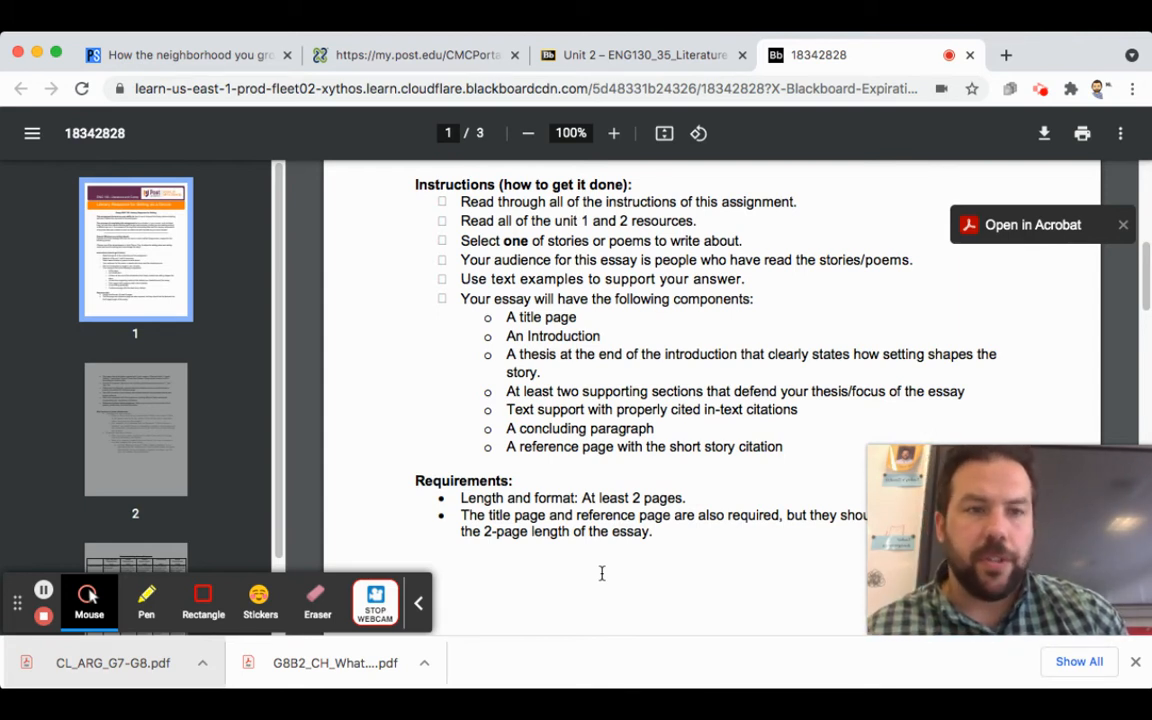
{"action": "mouse_move", "coordinate": [512, 318]}
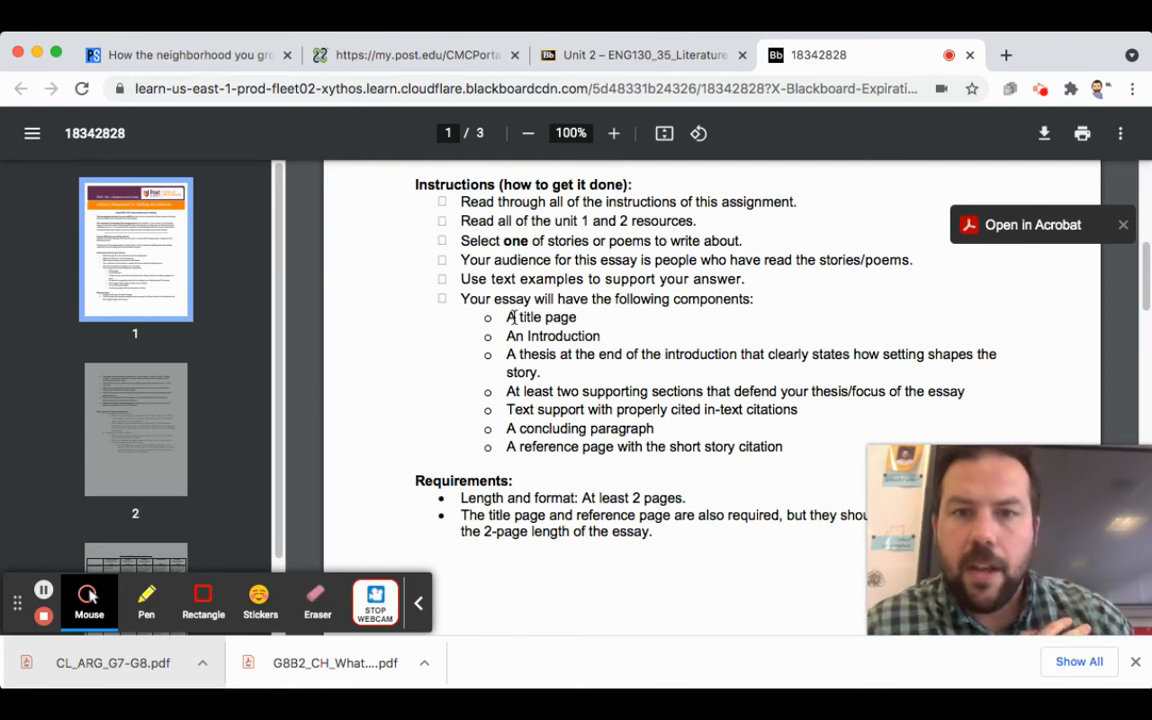
{"action": "mouse_move", "coordinate": [504, 366]}
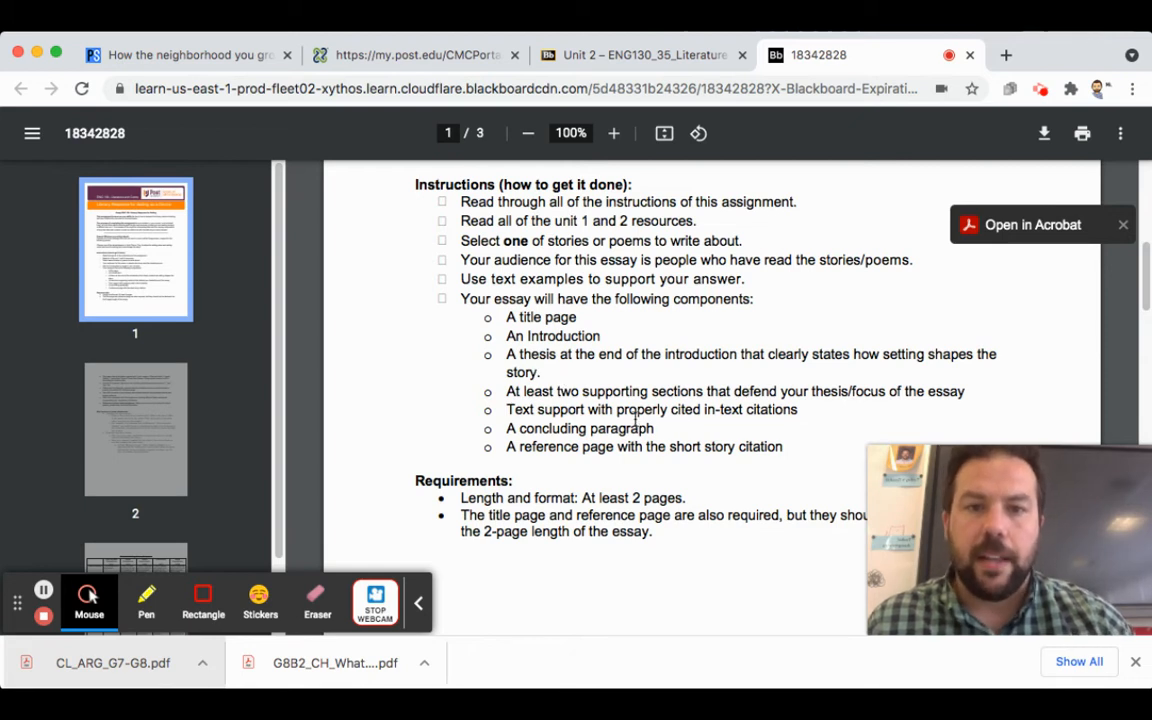
{"action": "mouse_move", "coordinate": [876, 390]}
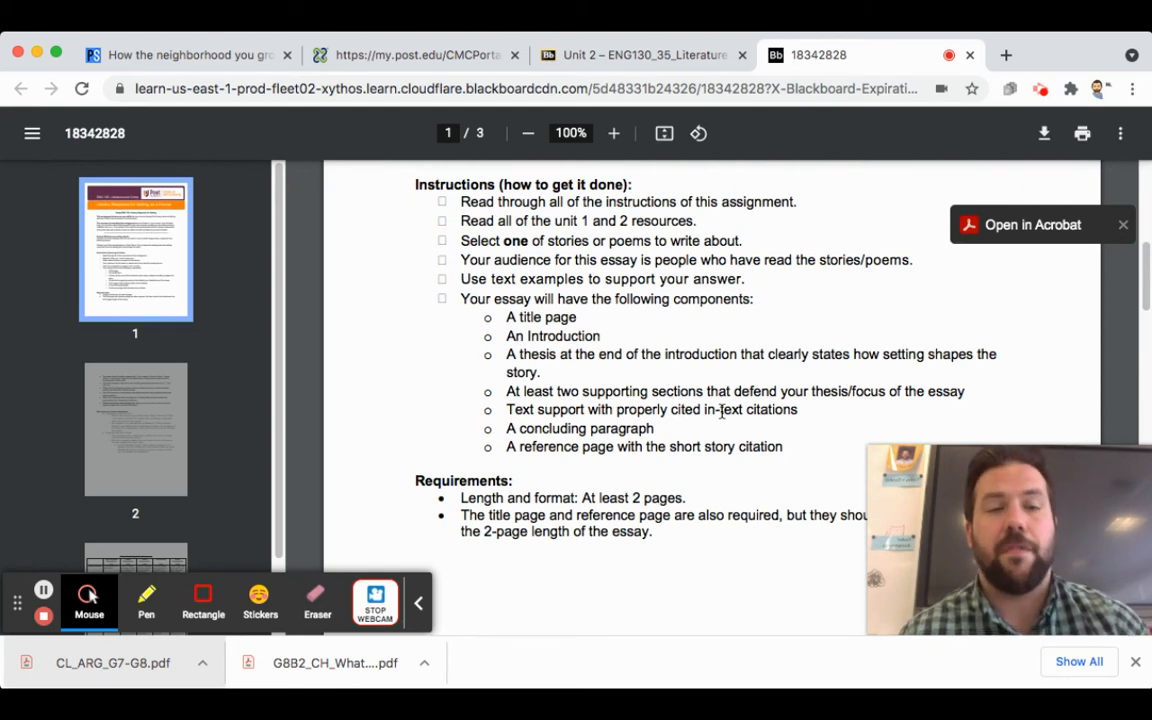
{"action": "mouse_move", "coordinate": [938, 338]}
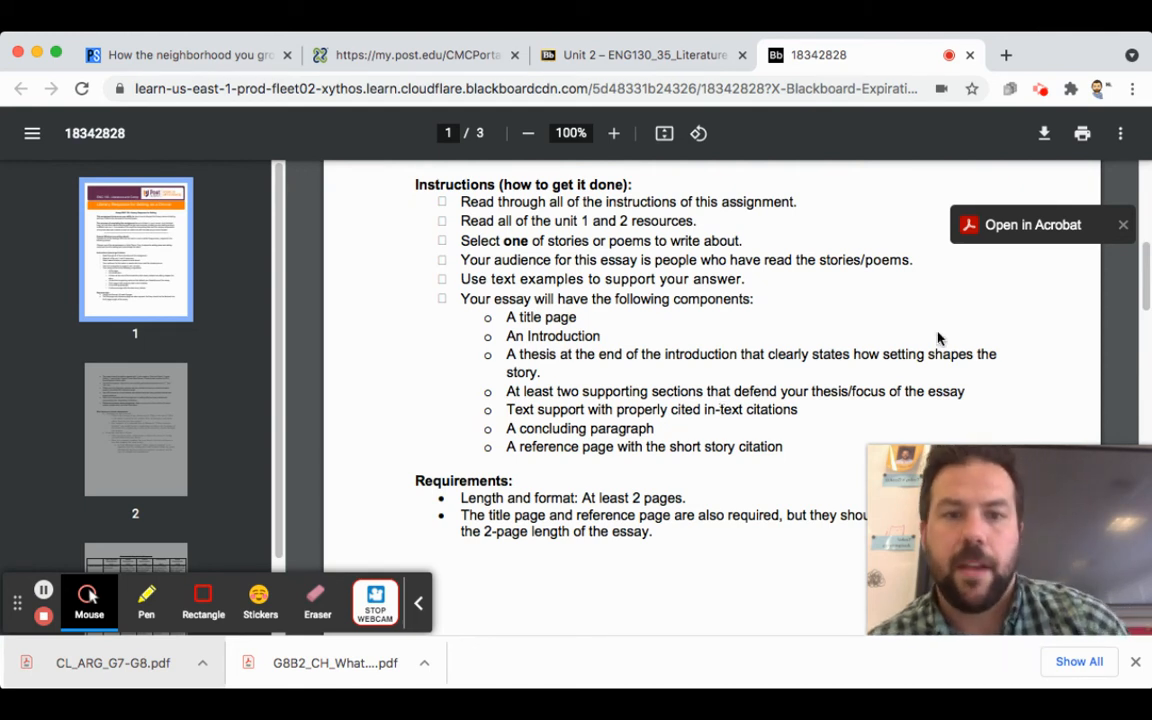
{"action": "mouse_move", "coordinate": [644, 452]}
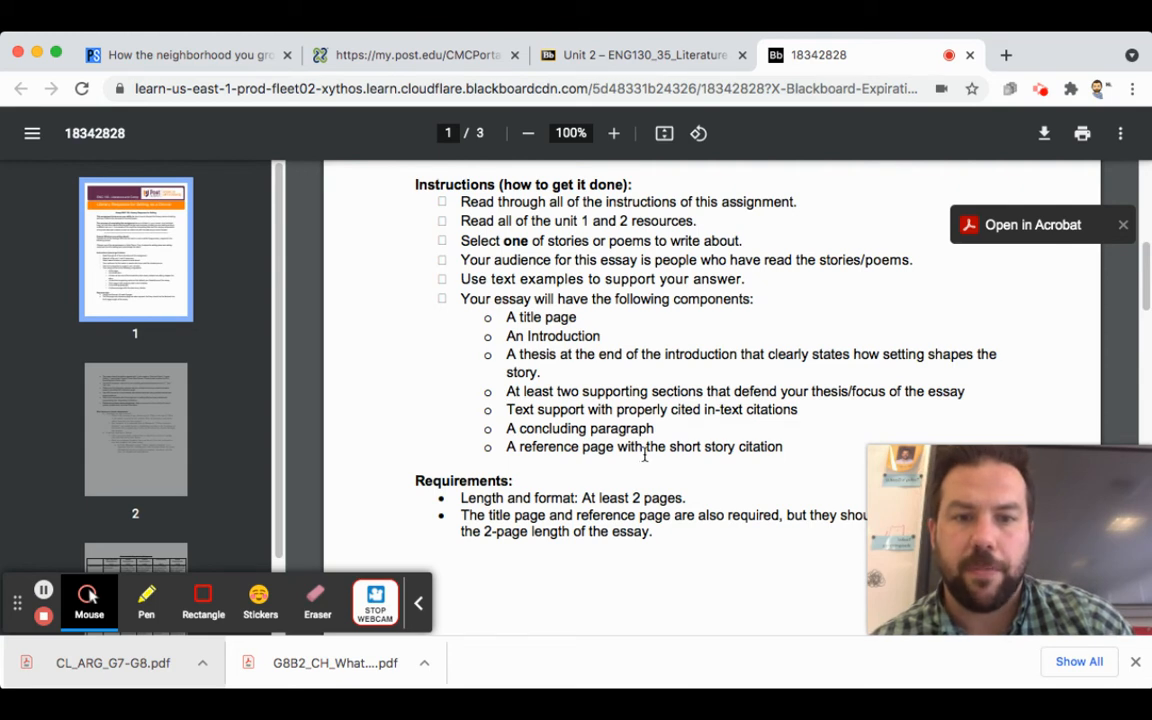
{"action": "scroll", "scroll_direction": "up", "scroll_amount": 3}
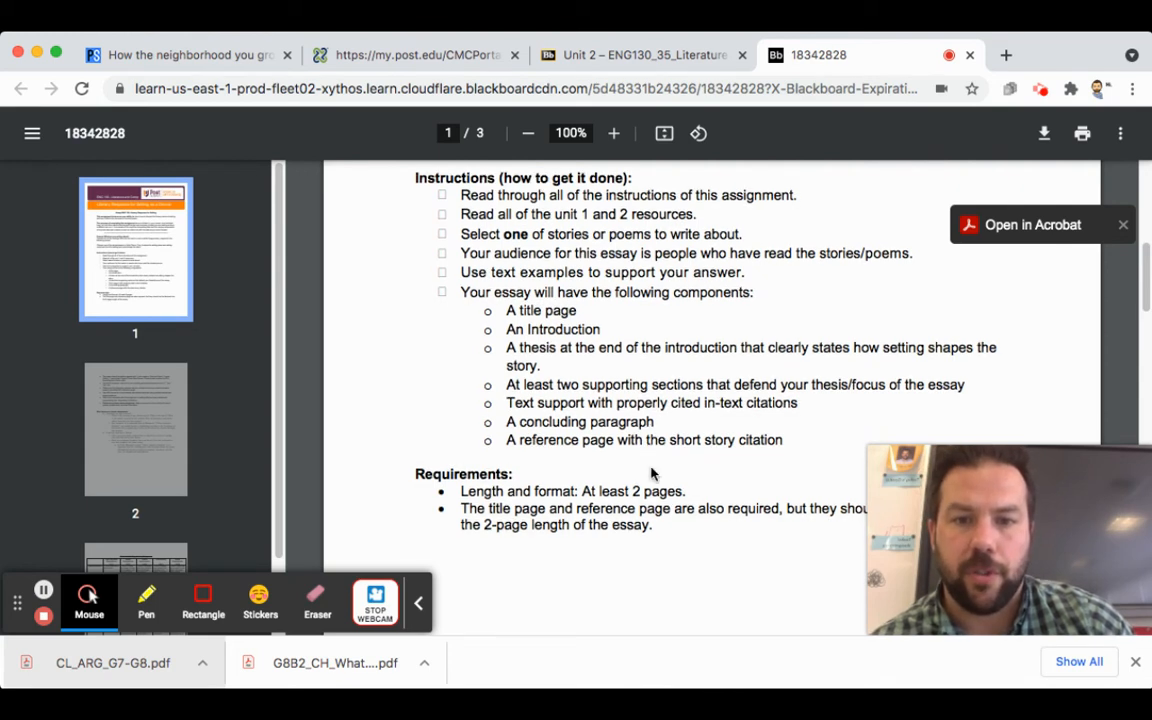
{"action": "scroll", "scroll_direction": "down", "scroll_amount": 3}
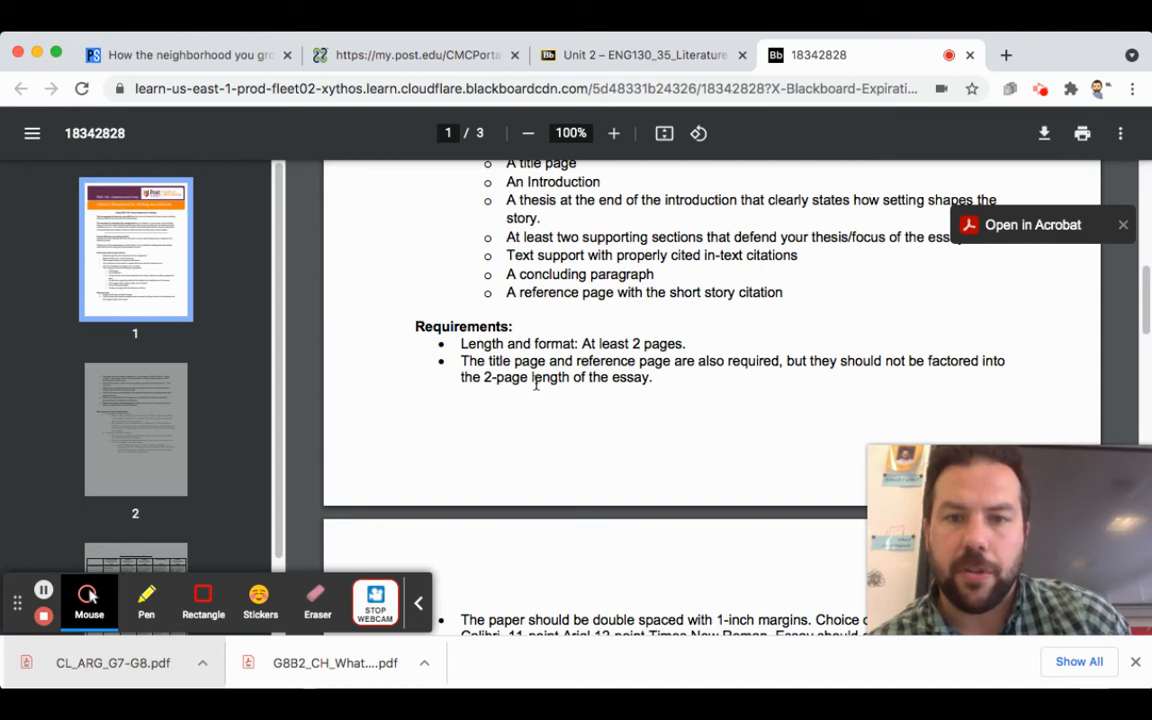
{"action": "scroll", "scroll_direction": "down", "scroll_amount": 3}
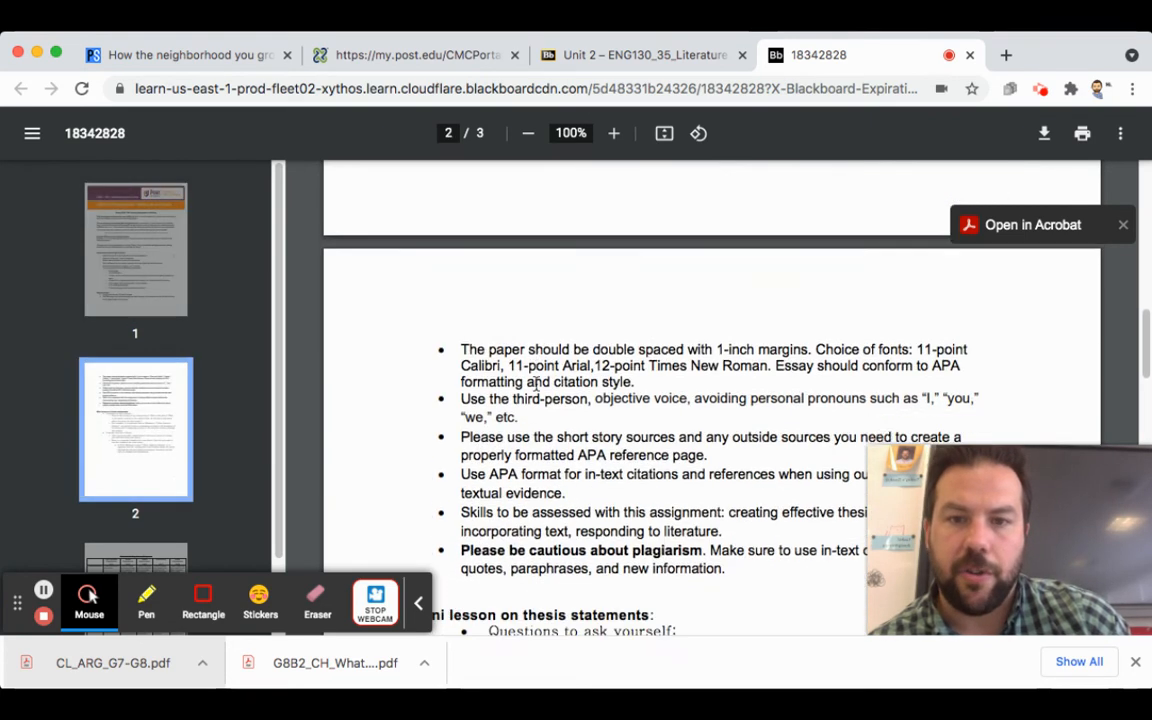
{"action": "scroll", "scroll_direction": "down", "scroll_amount": 3}
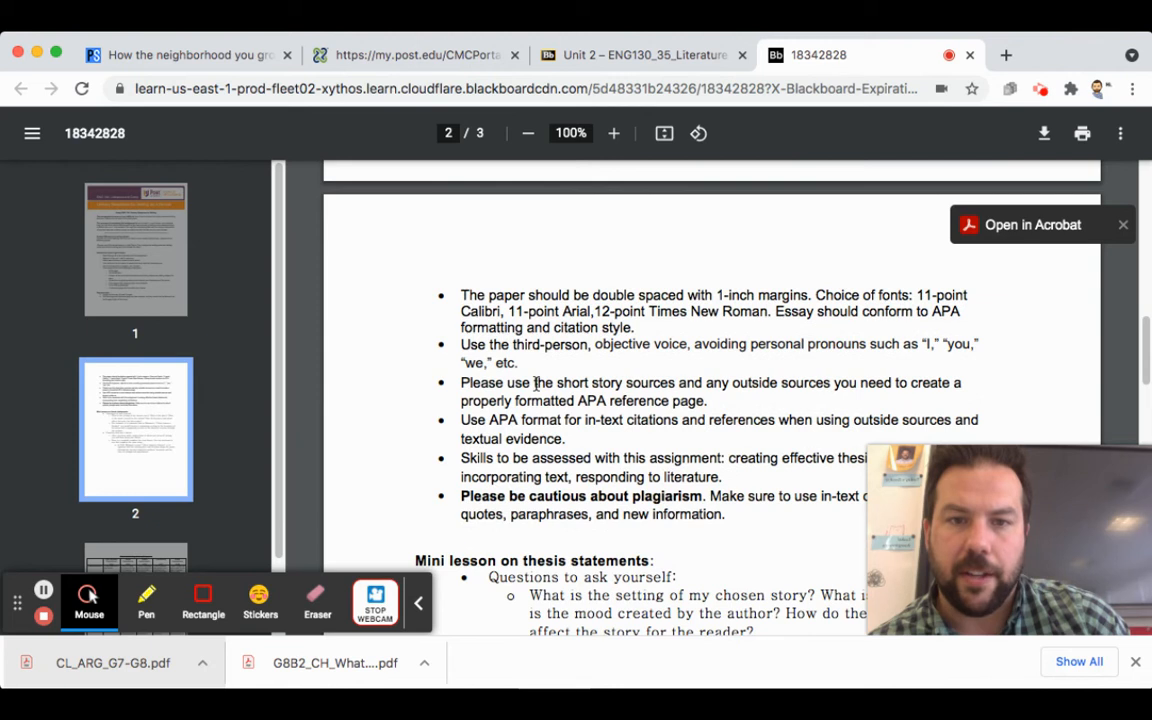
{"action": "left_click", "coordinate": [146, 600]}
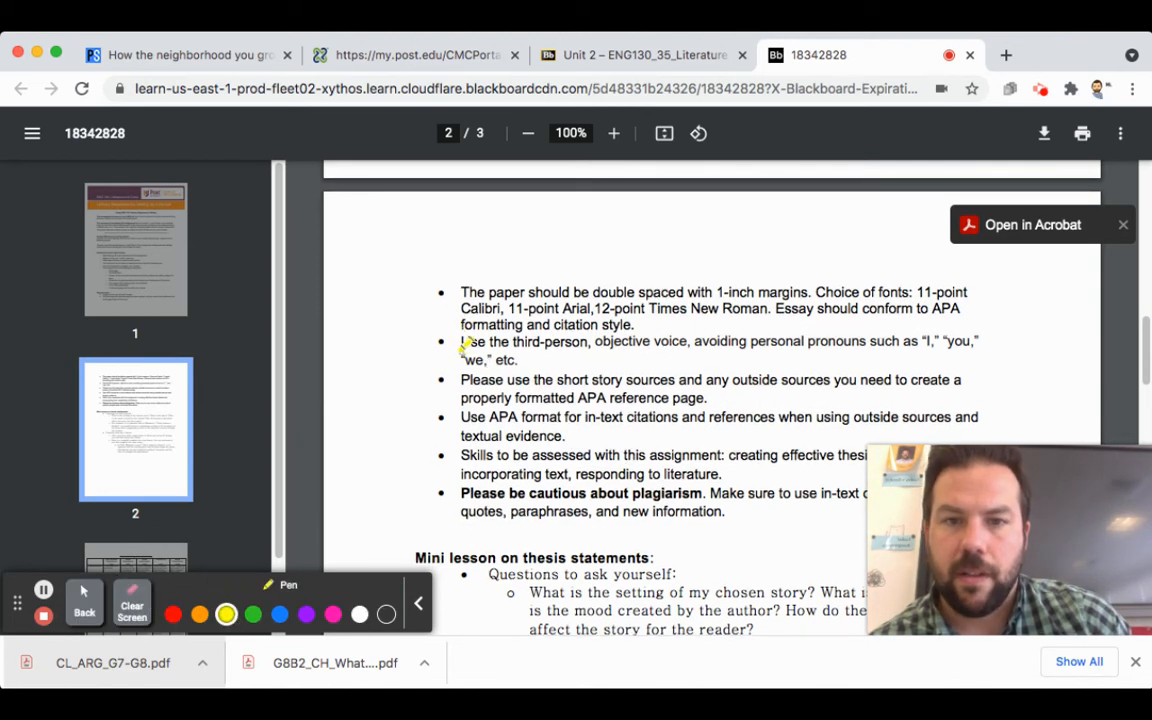
{"action": "left_click_drag", "start_coordinate": [460, 344], "coordinate": [590, 356]}
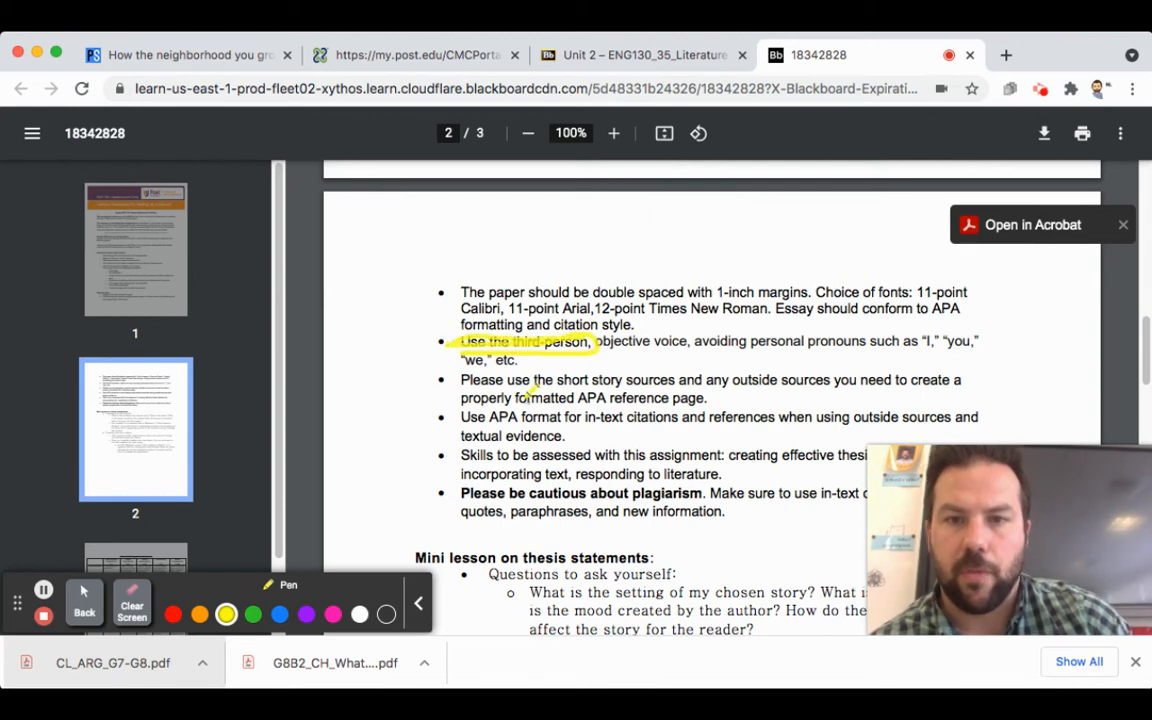
{"action": "mouse_move", "coordinate": [268, 588]}
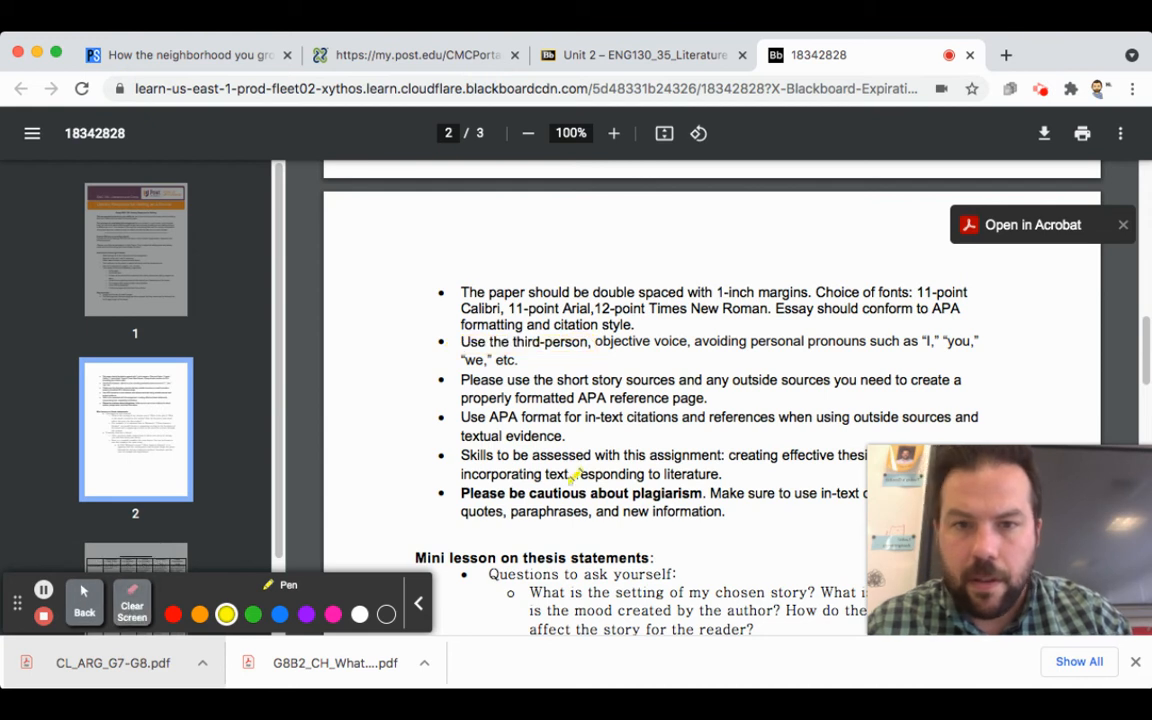
{"action": "left_click", "coordinate": [88, 600]}
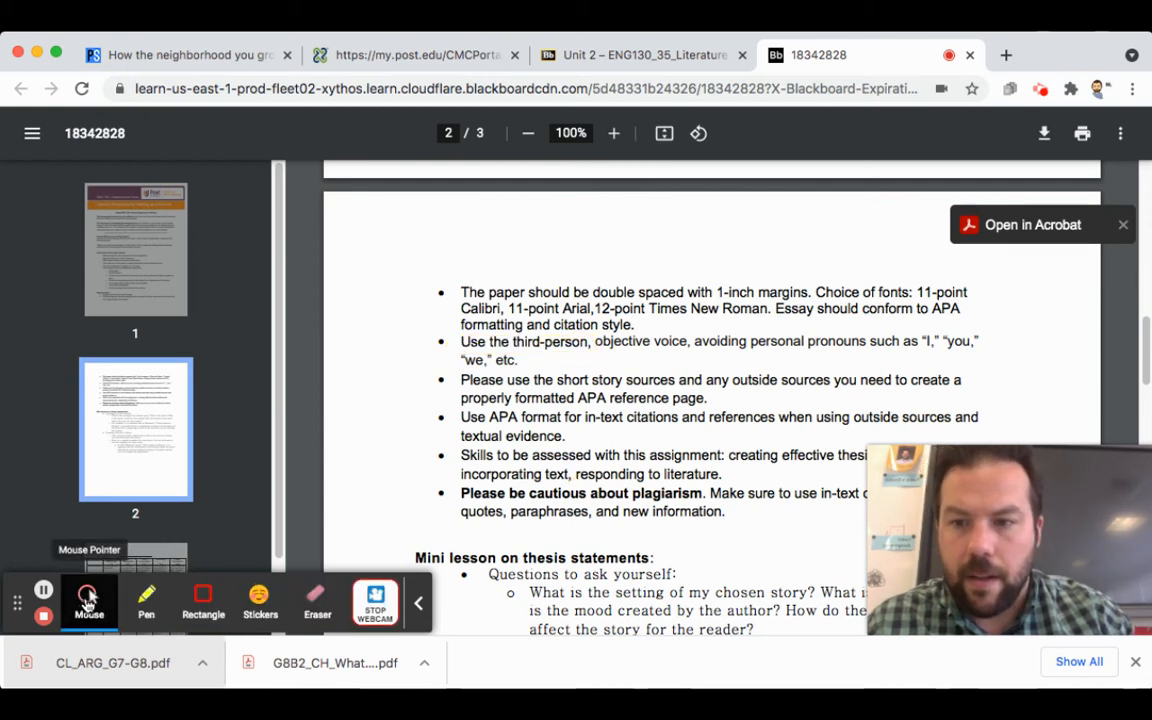
- Bring the thesis statement mini lesson and Whitman example template into view
{"action": "scroll", "scroll_direction": "down", "scroll_amount": 3}
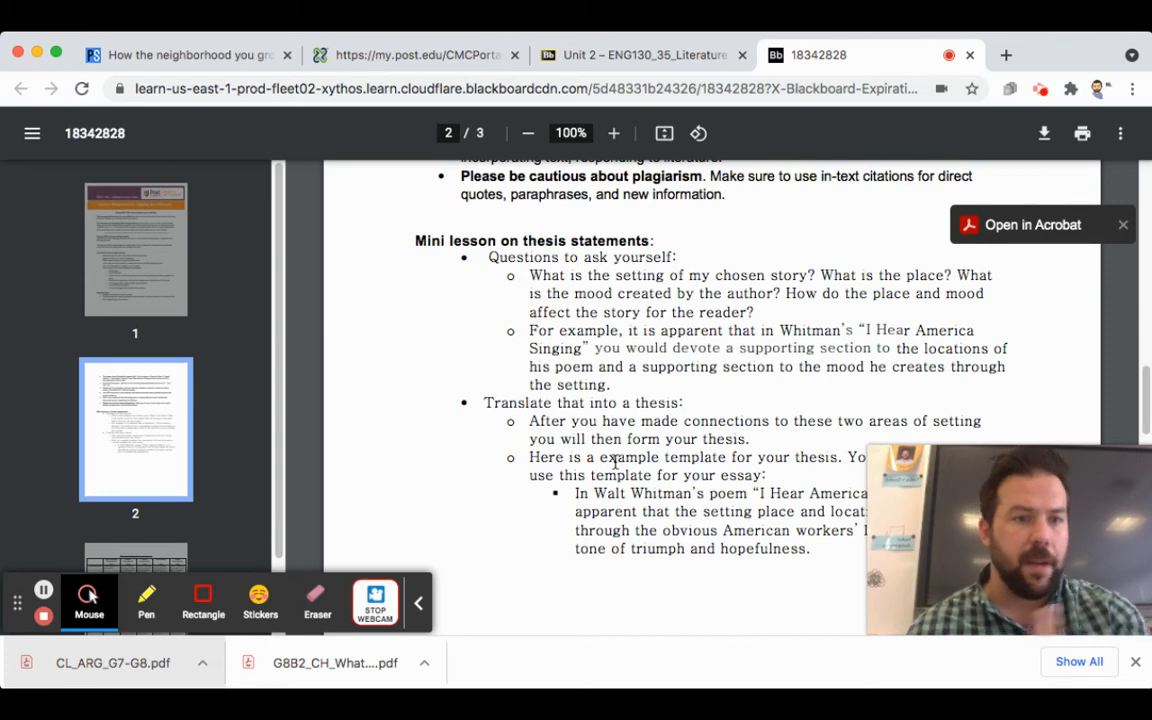
{"action": "mouse_move", "coordinate": [724, 248]}
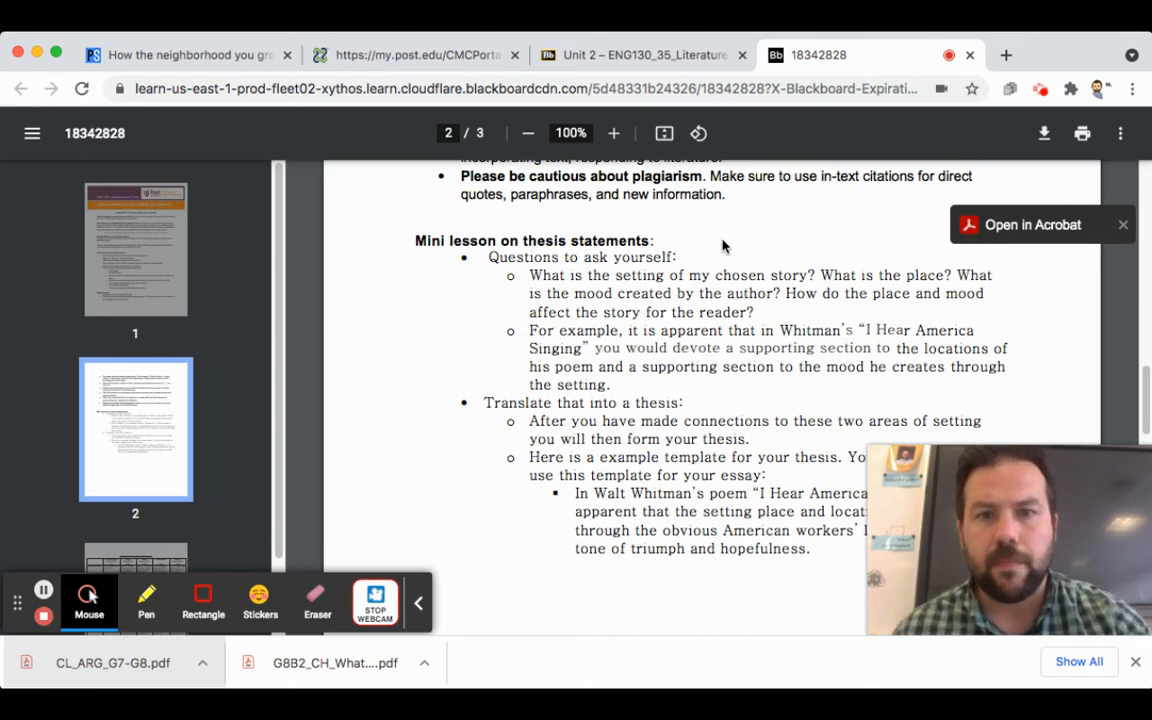
{"action": "mouse_move", "coordinate": [572, 320]}
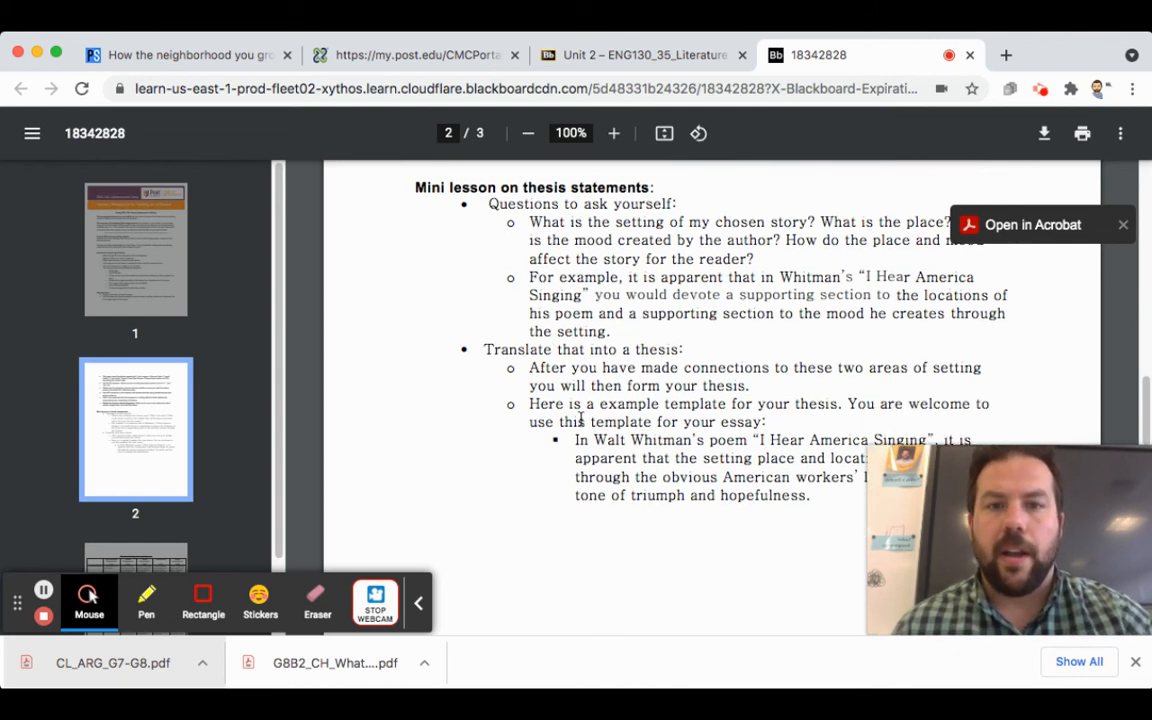
{"action": "scroll", "scroll_direction": "down", "scroll_amount": 3}
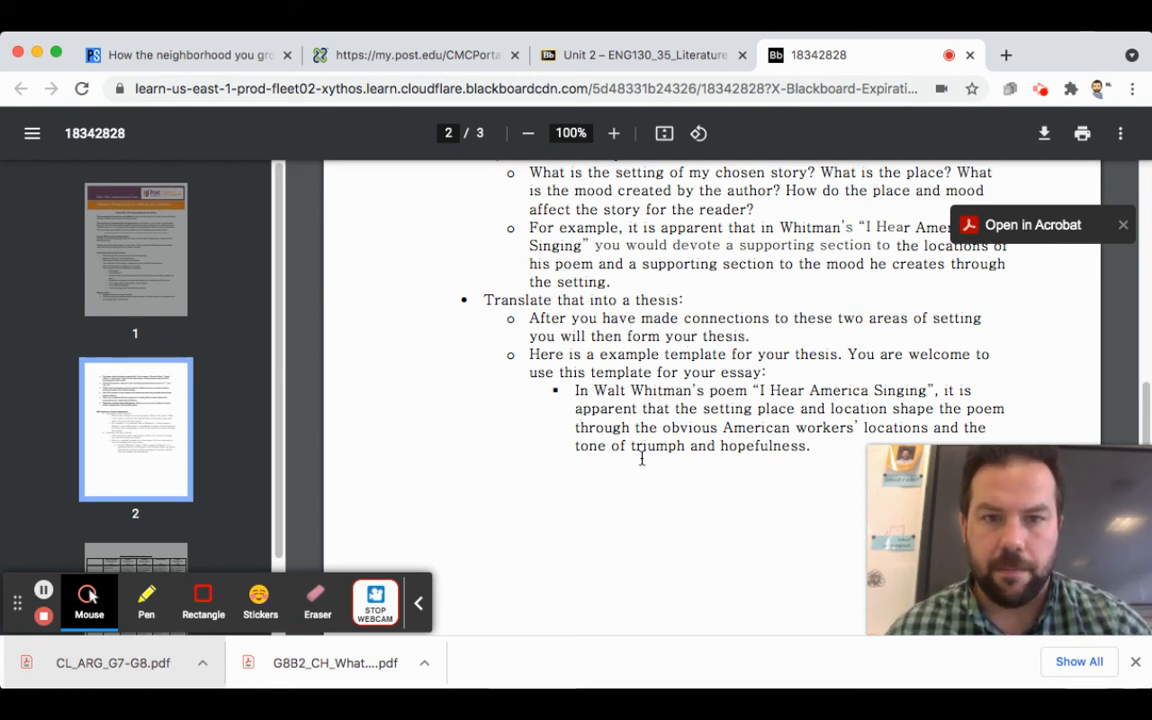
{"action": "mouse_move", "coordinate": [892, 362]}
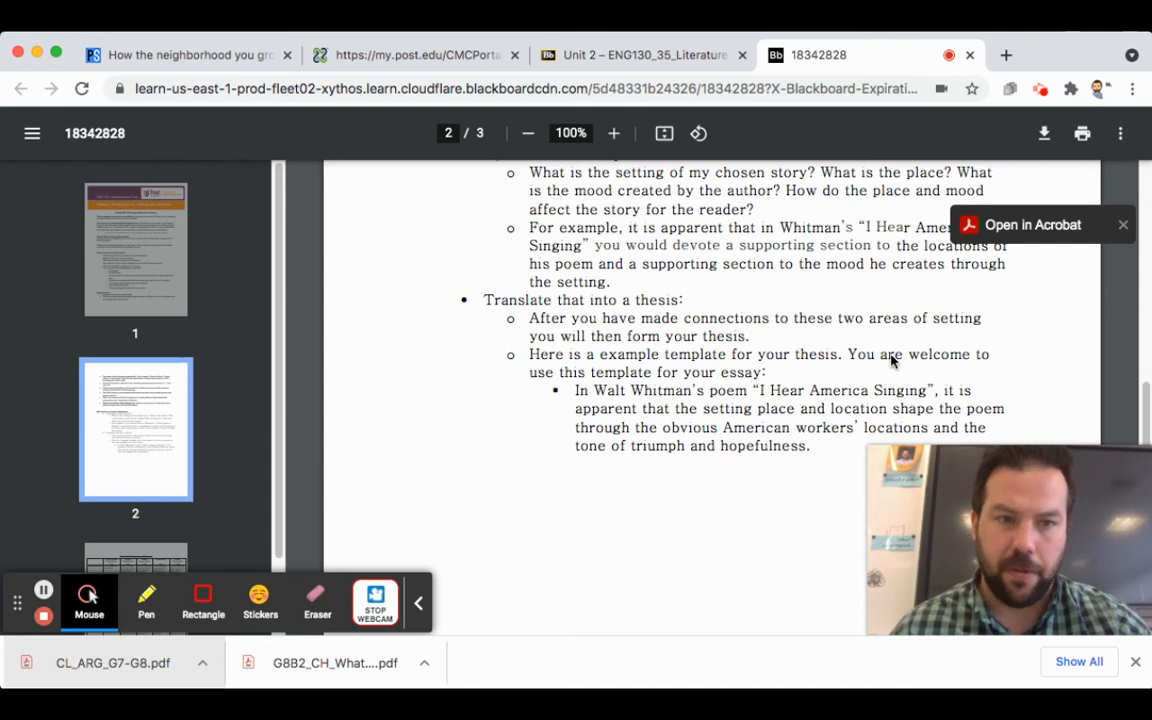
{"action": "mouse_move", "coordinate": [624, 390]}
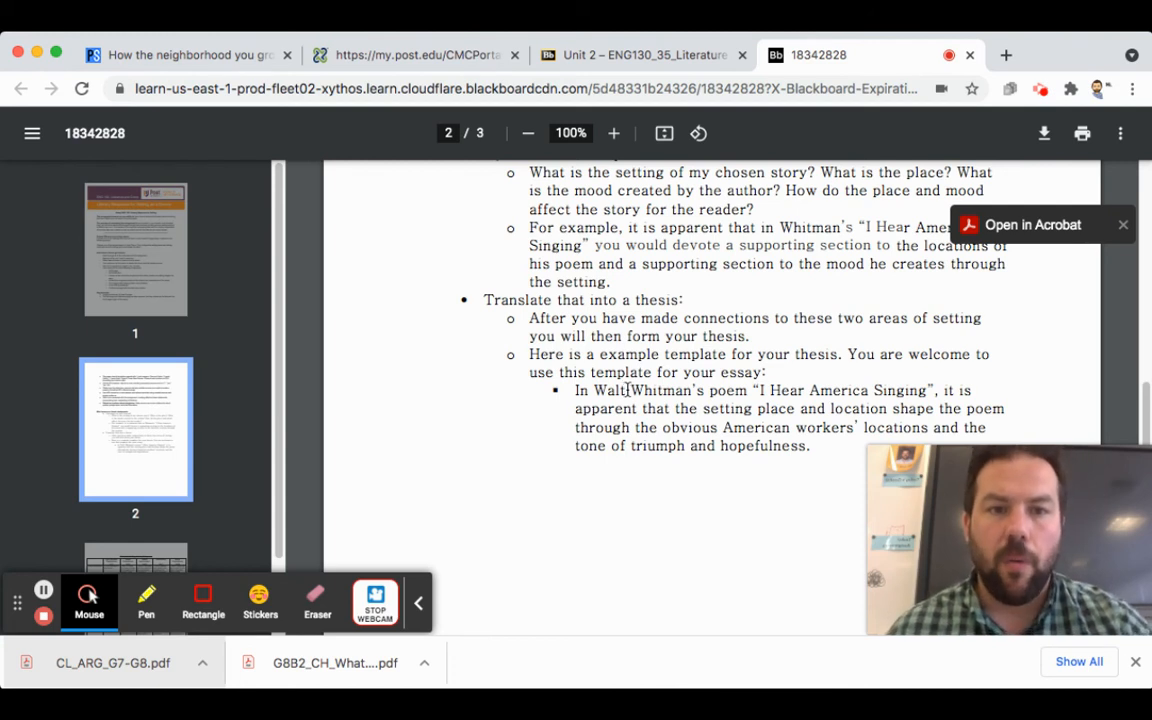
{"action": "mouse_move", "coordinate": [824, 390]}
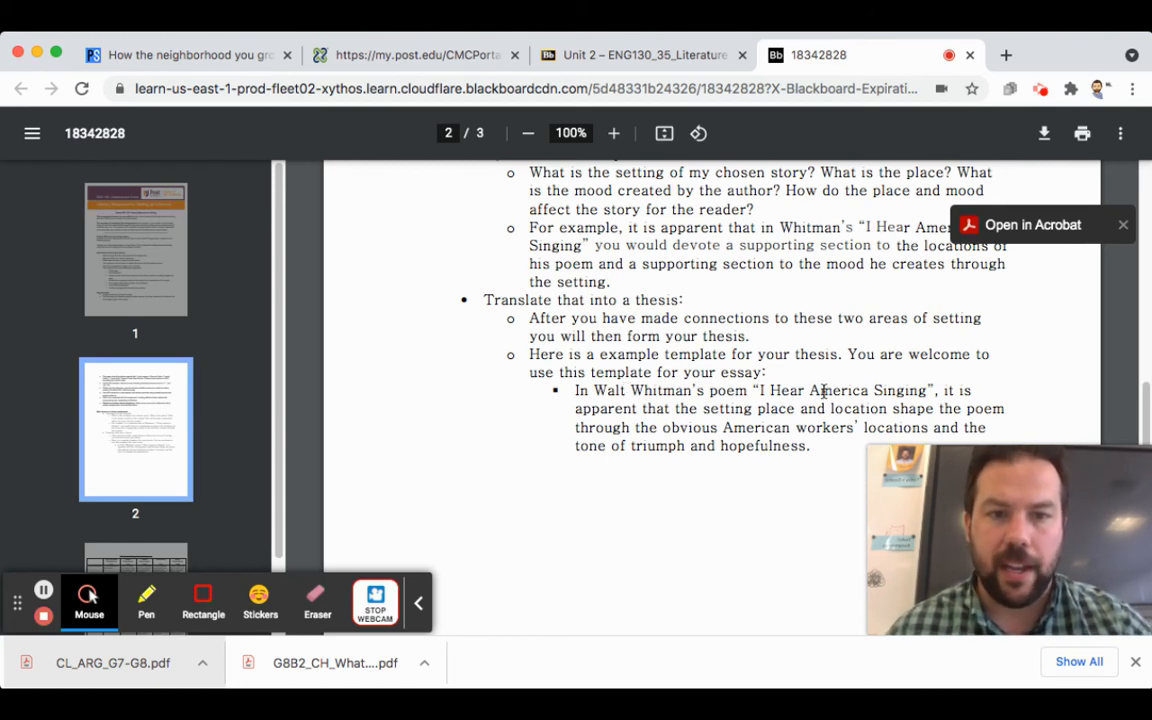
{"action": "scroll", "scroll_direction": "up", "scroll_amount": 3}
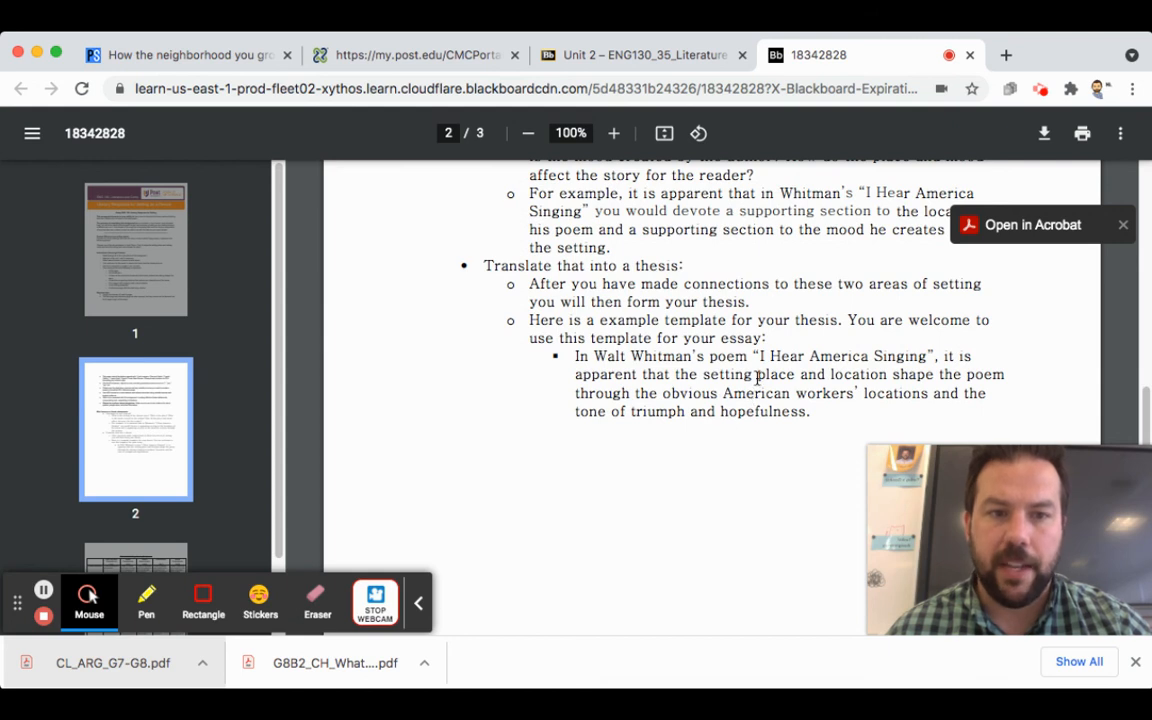
{"action": "mouse_move", "coordinate": [628, 396]}
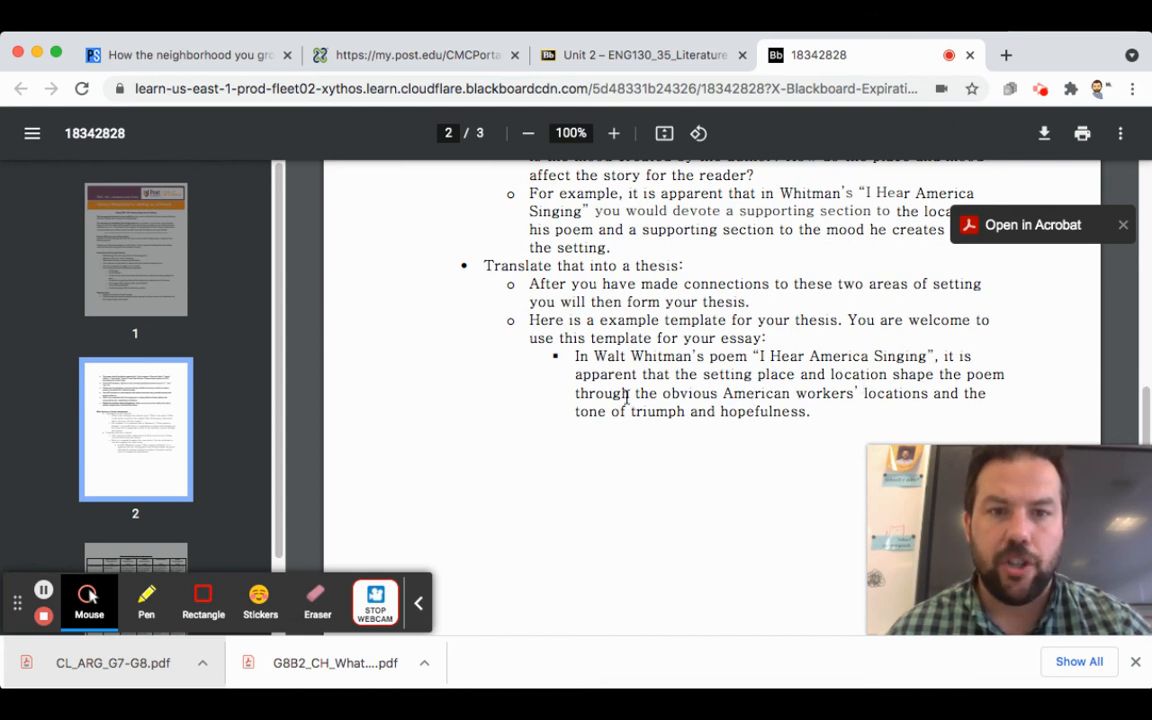
{"action": "mouse_move", "coordinate": [904, 392]}
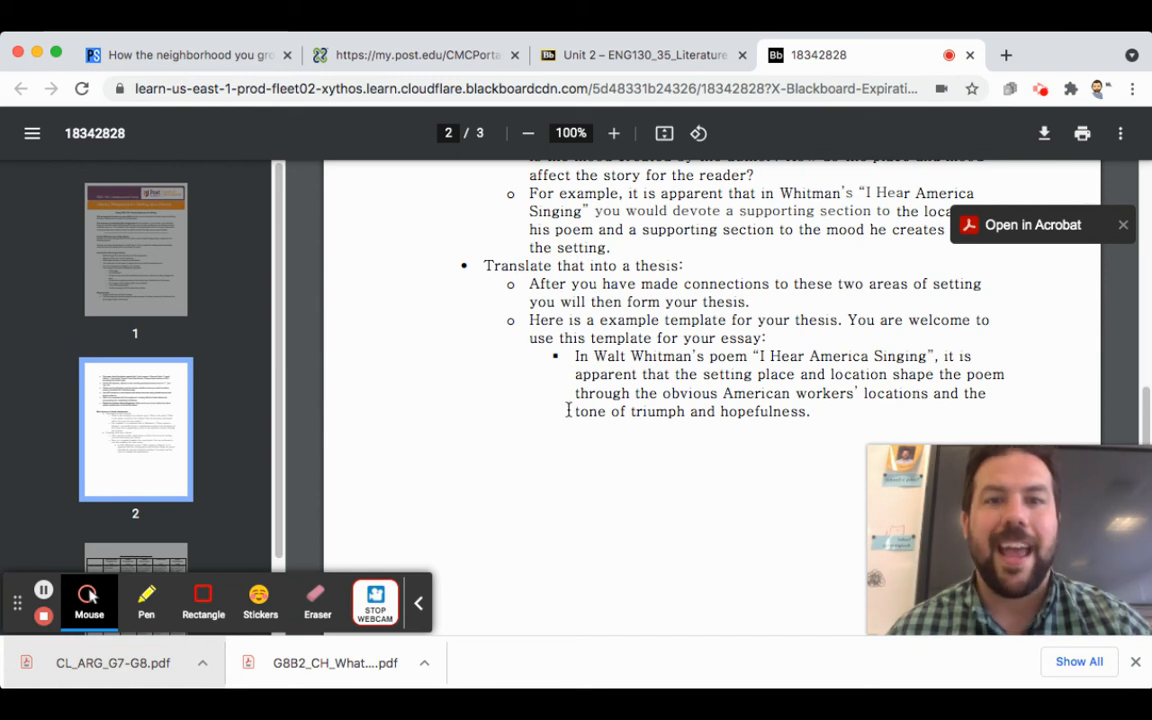
- Underline 'obvious American workers' locations' in orange and 'triumph and hopefulness' in purple
{"action": "left_click", "coordinate": [146, 600]}
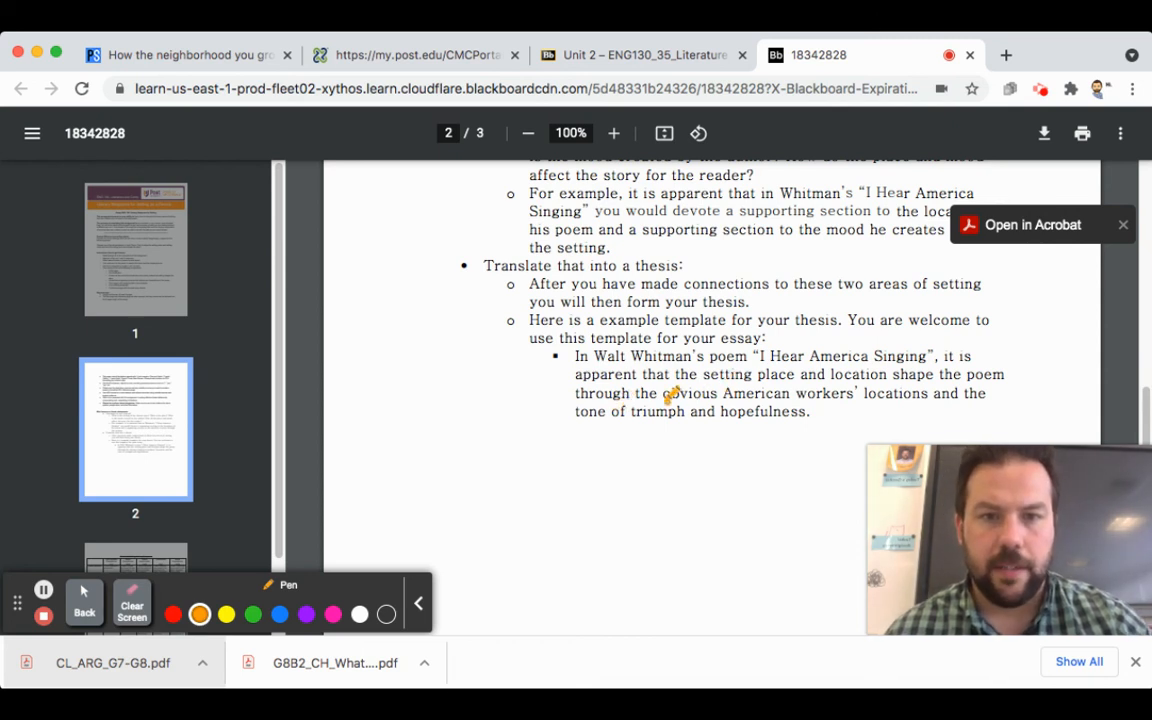
{"action": "left_click_drag", "start_coordinate": [670, 400], "coordinate": [930, 392]}
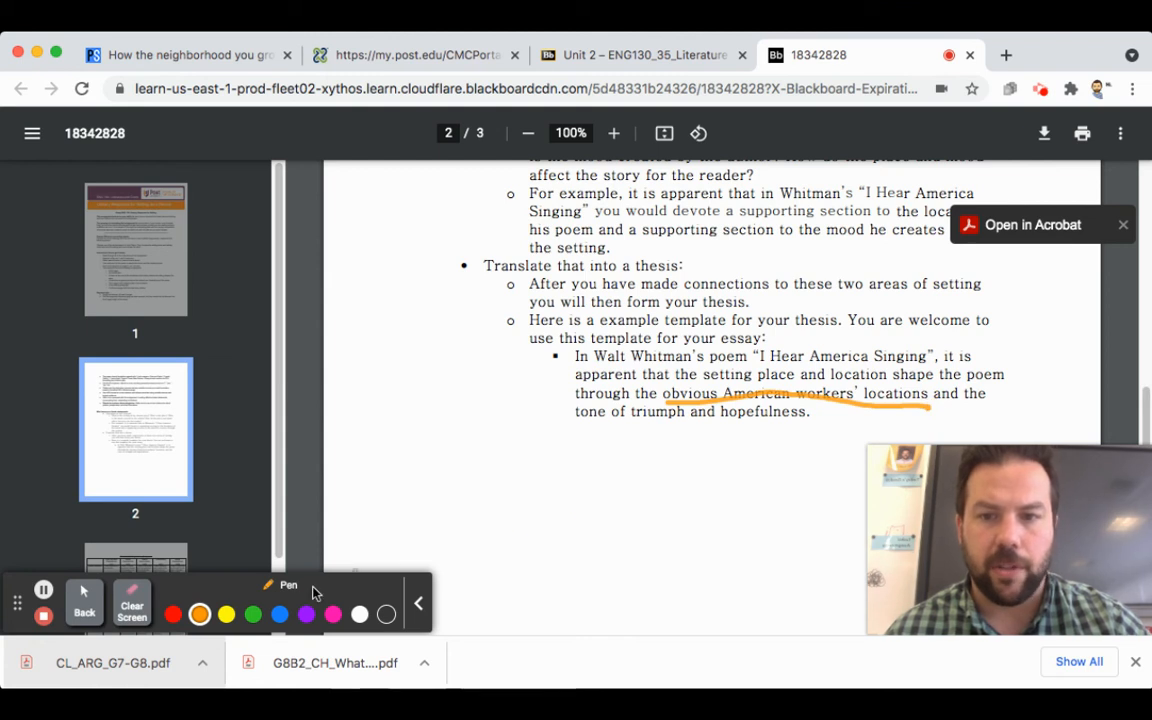
{"action": "left_click", "coordinate": [306, 614]}
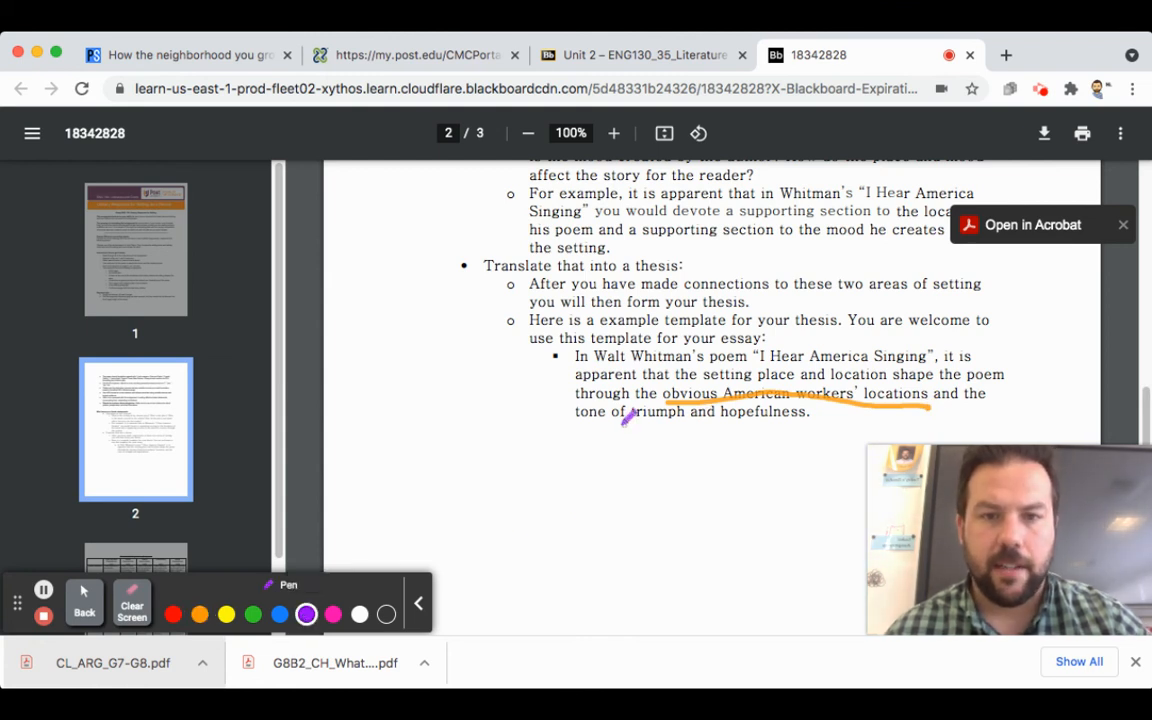
{"action": "left_click_drag", "start_coordinate": [624, 426], "coordinate": [816, 420]}
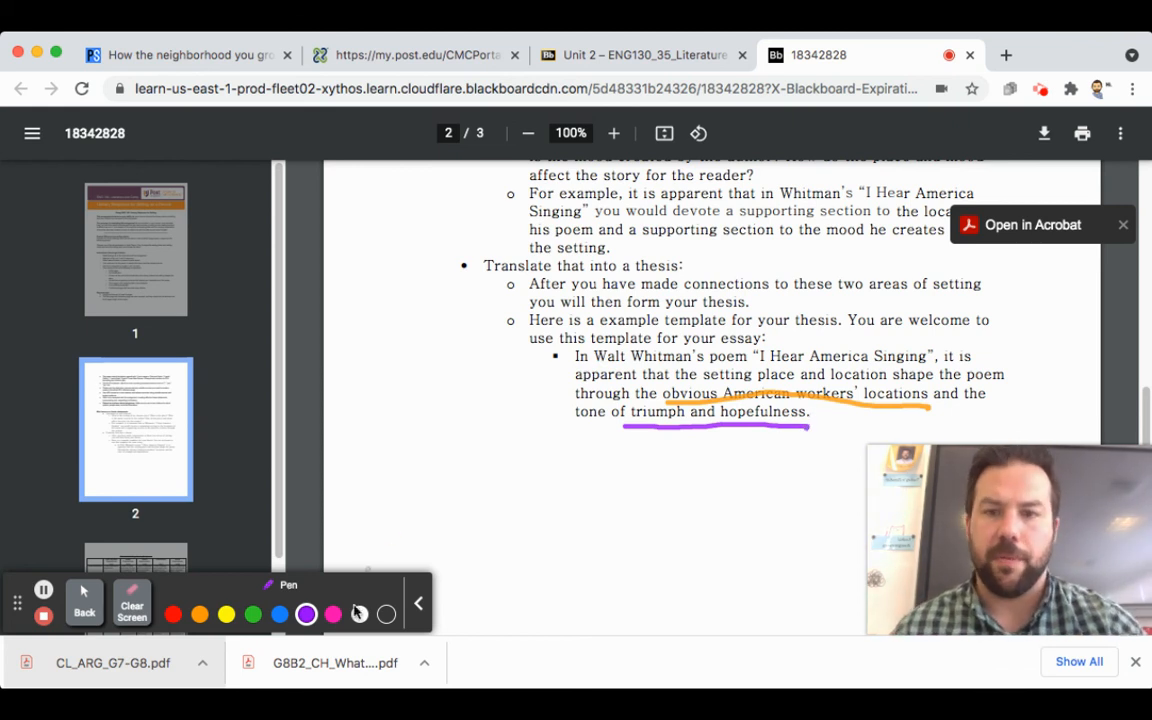
{"action": "mouse_move", "coordinate": [84, 600]}
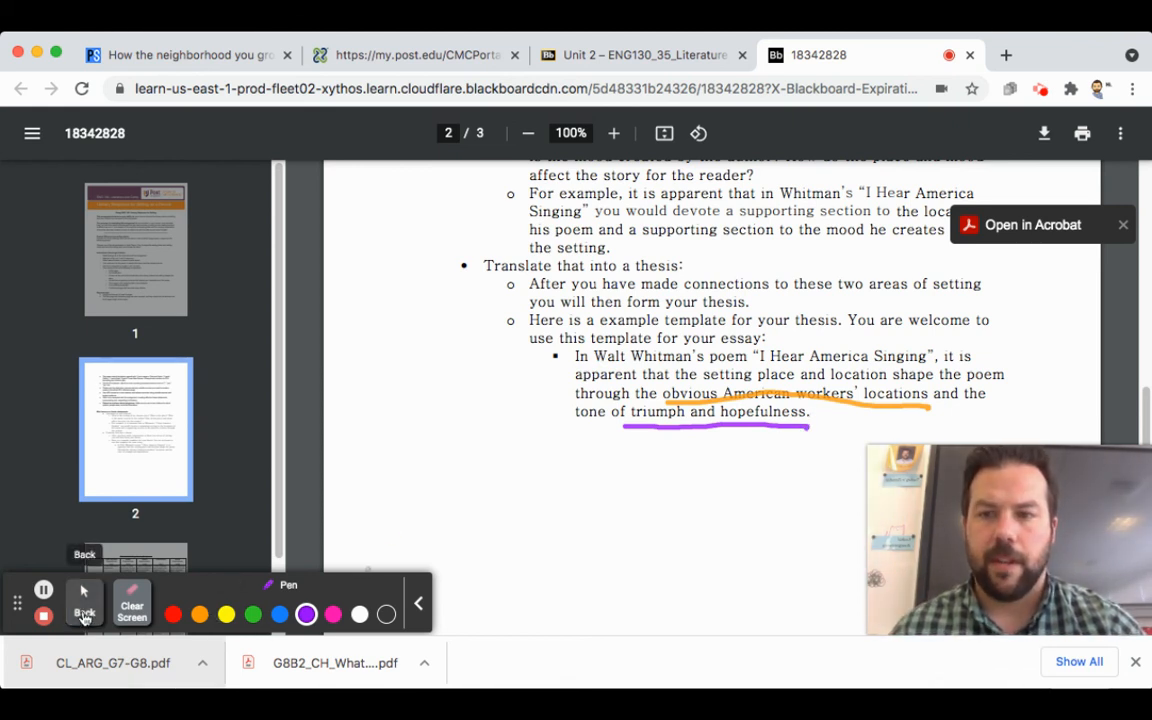
- Stop annotating and return to the Unit 2 Blackboard course tab
{"action": "left_click", "coordinate": [84, 602]}
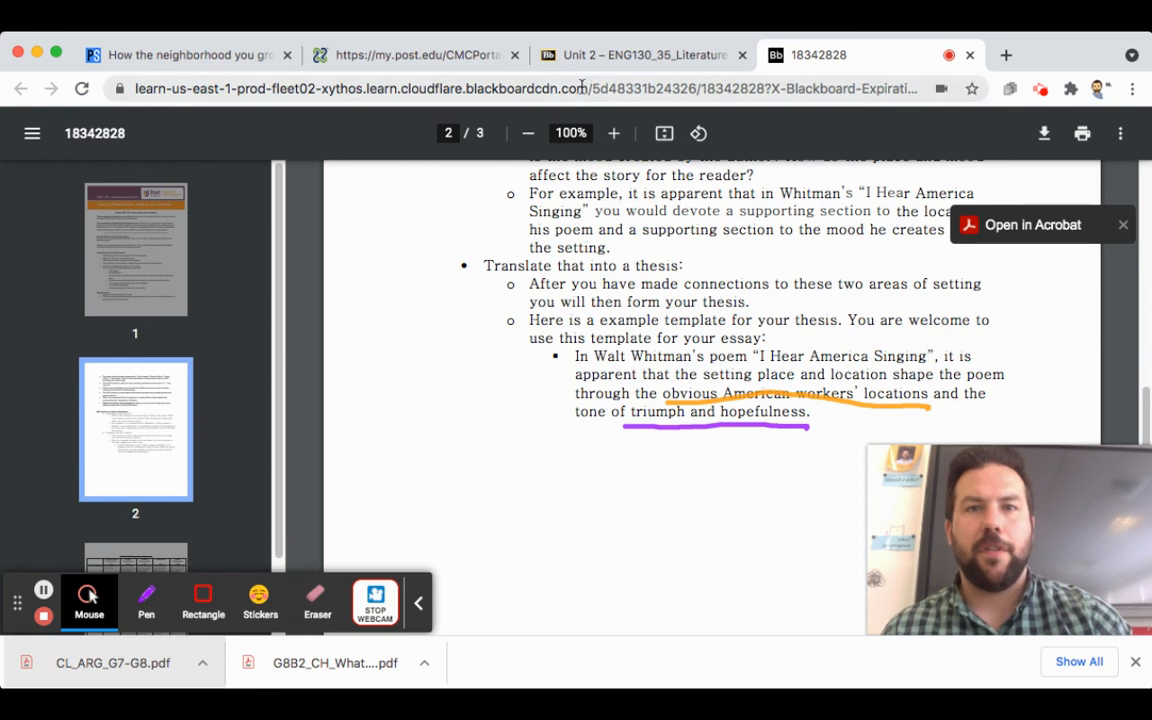
{"action": "left_click", "coordinate": [640, 56]}
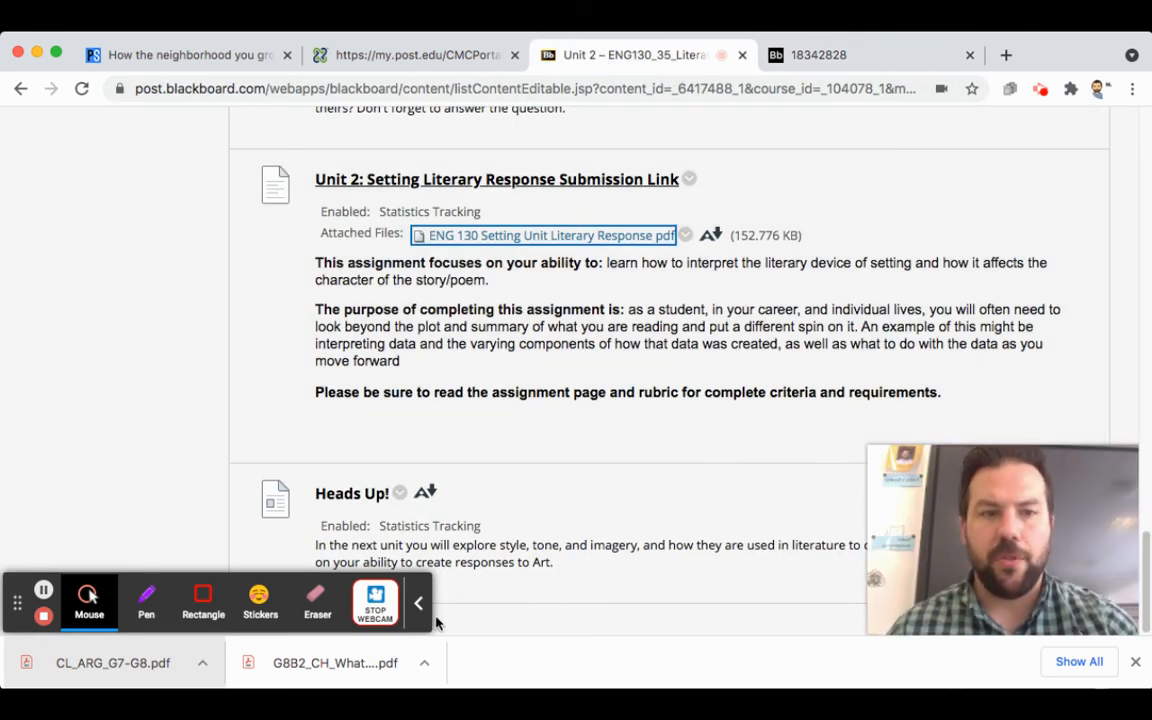